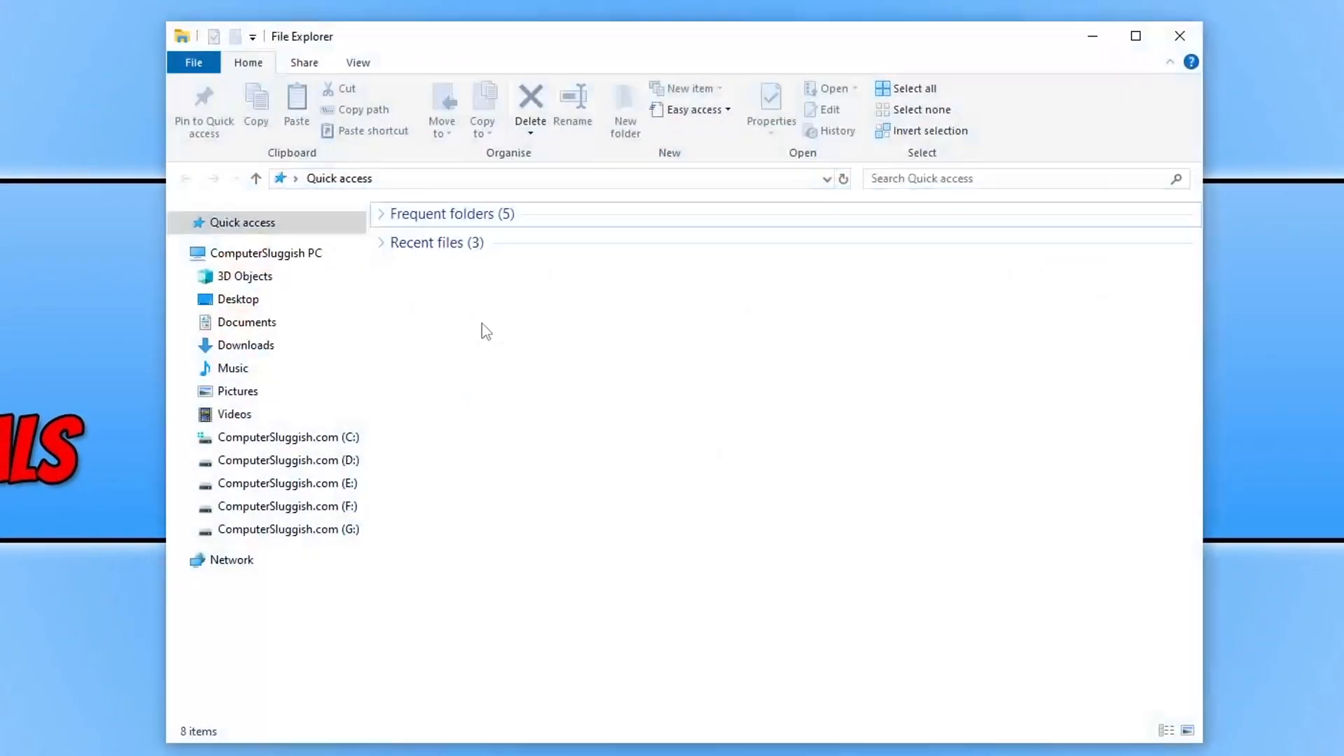
# - Show the ComputerSluggish PC view with its folders and five drives, briefly selecting the C drive
pyautogui.click(267, 252)
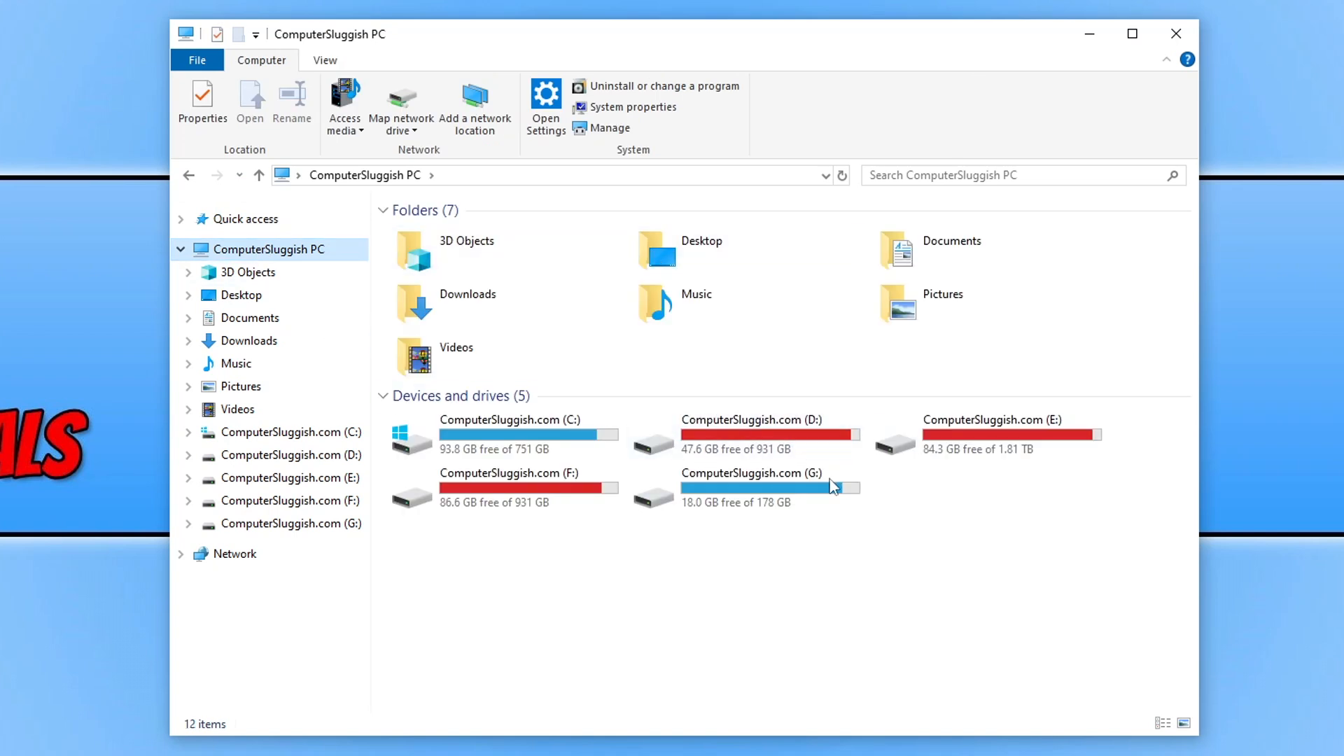
pyautogui.click(511, 420)
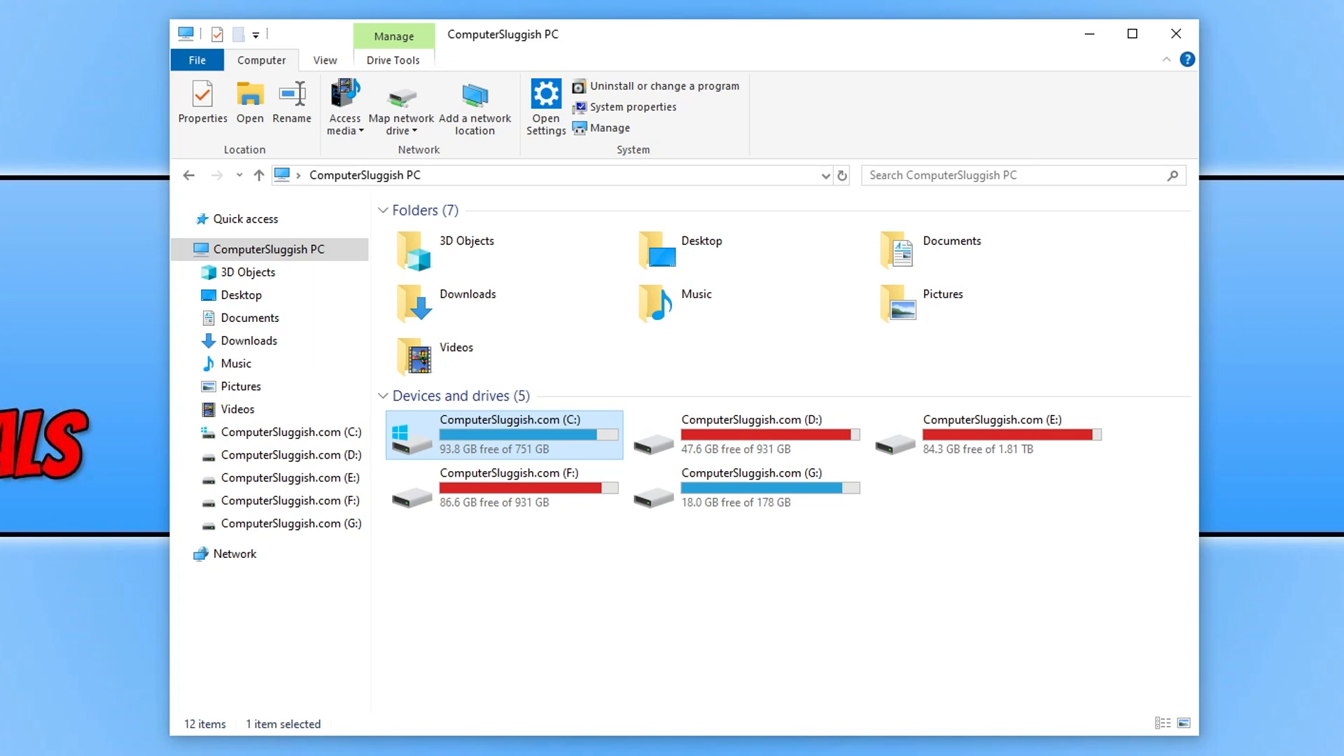
pyautogui.moveTo(1031, 98)
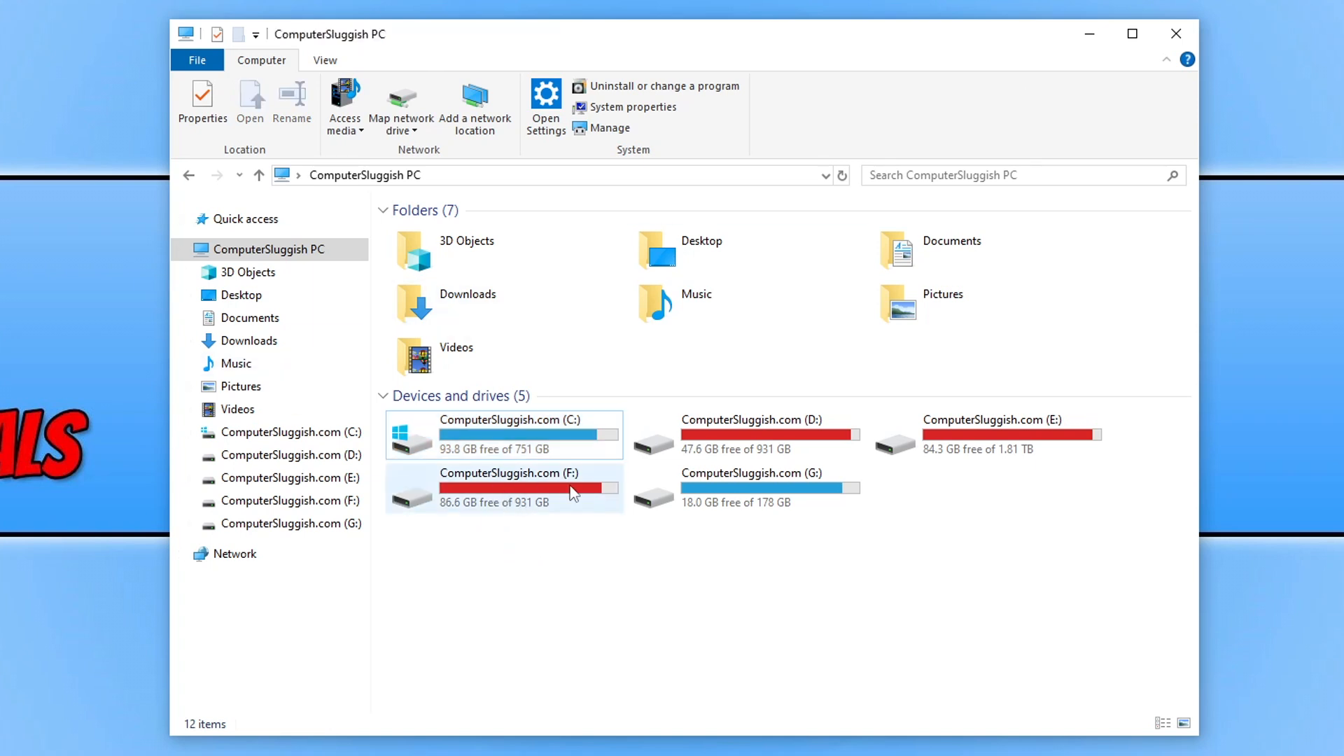
pyautogui.click(558, 574)
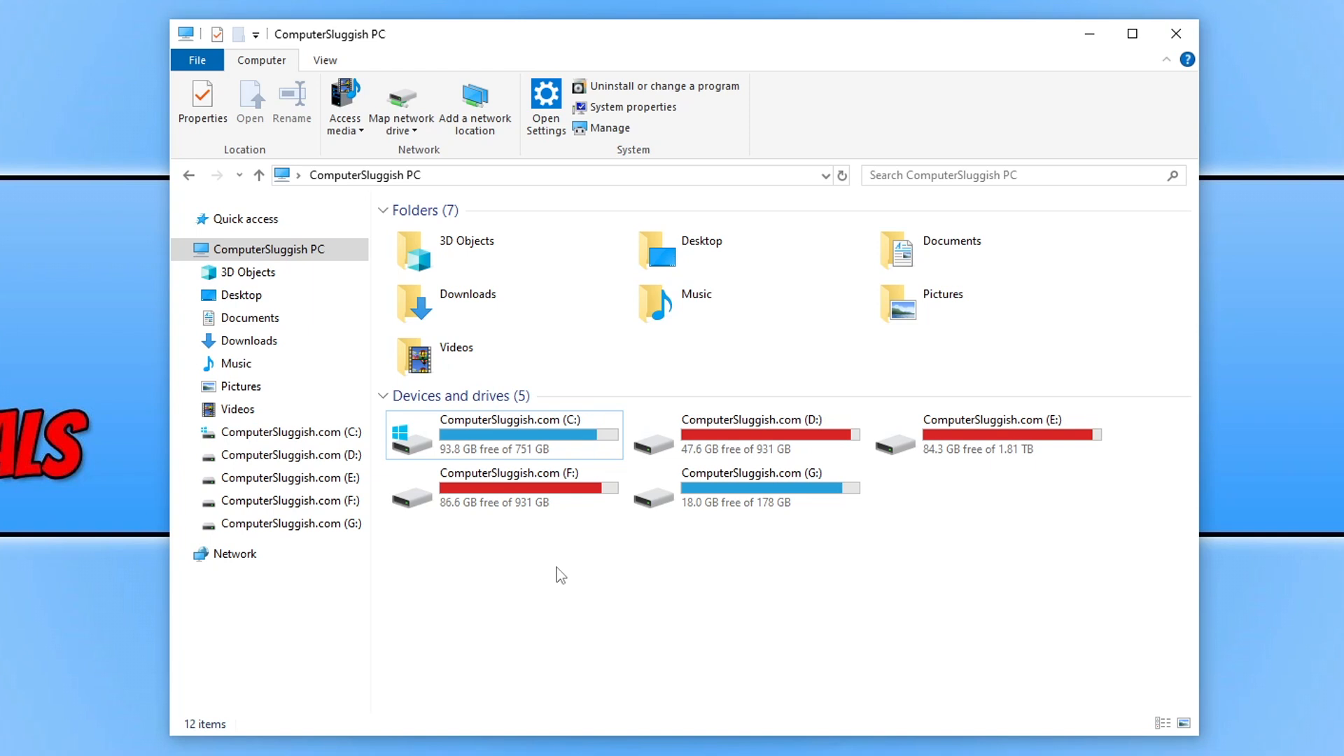
pyautogui.moveTo(589, 550)
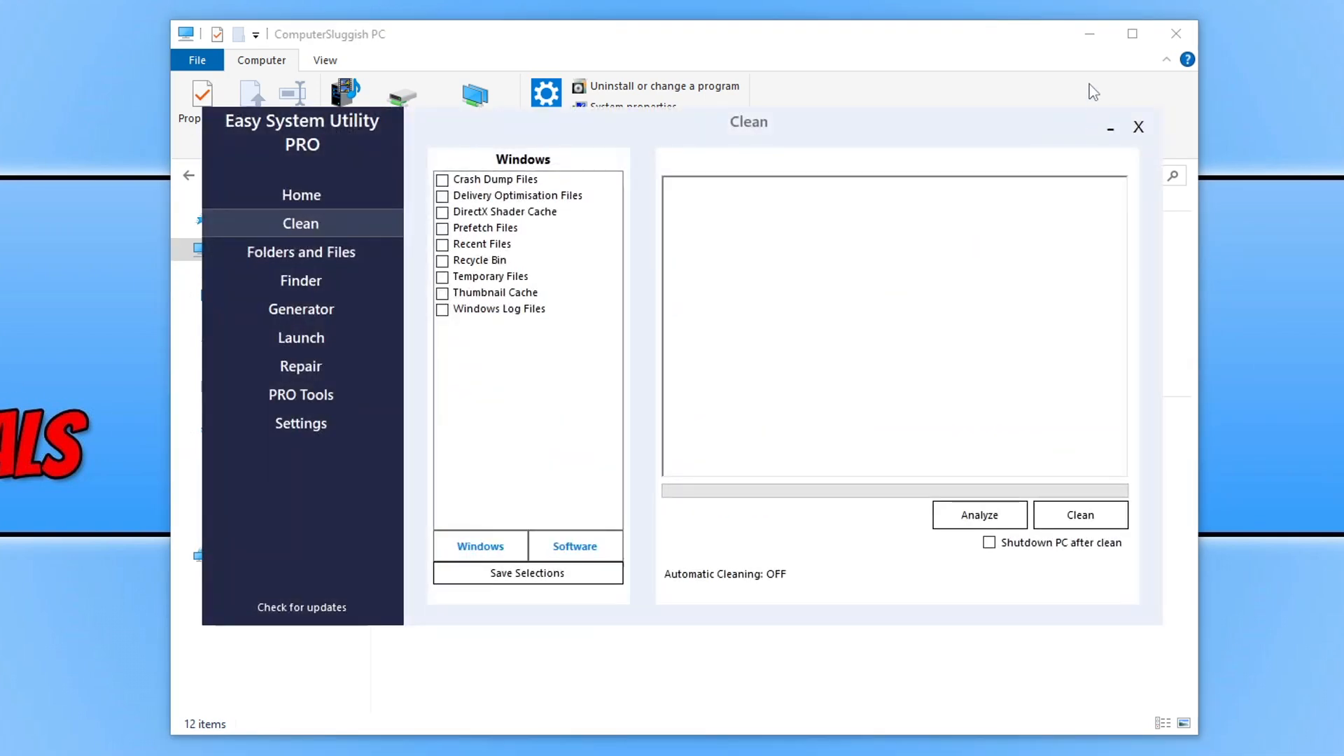
pyautogui.moveTo(1089, 34)
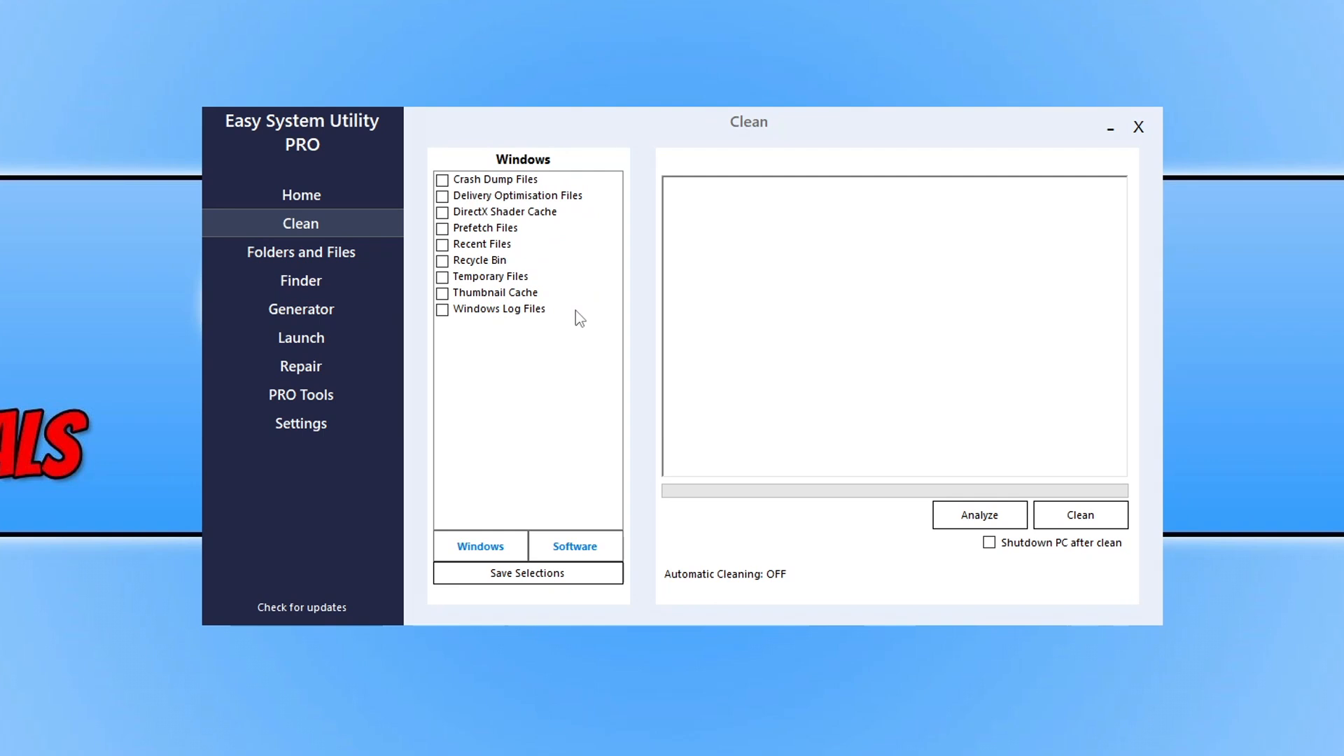
pyautogui.moveTo(575, 432)
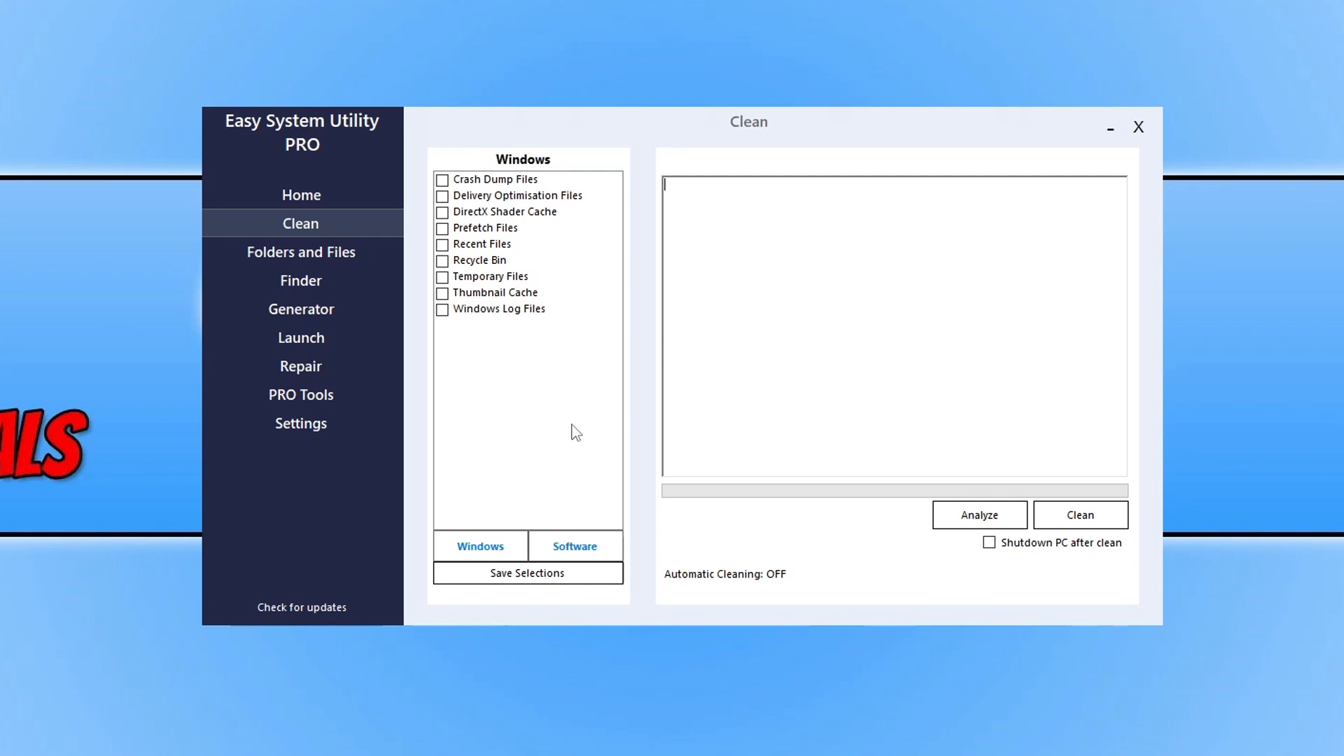
# - Clean Temporary Files, Prefetch Files and DirectX Shader Cache, then move to the Repair section
pyautogui.click(443, 276)
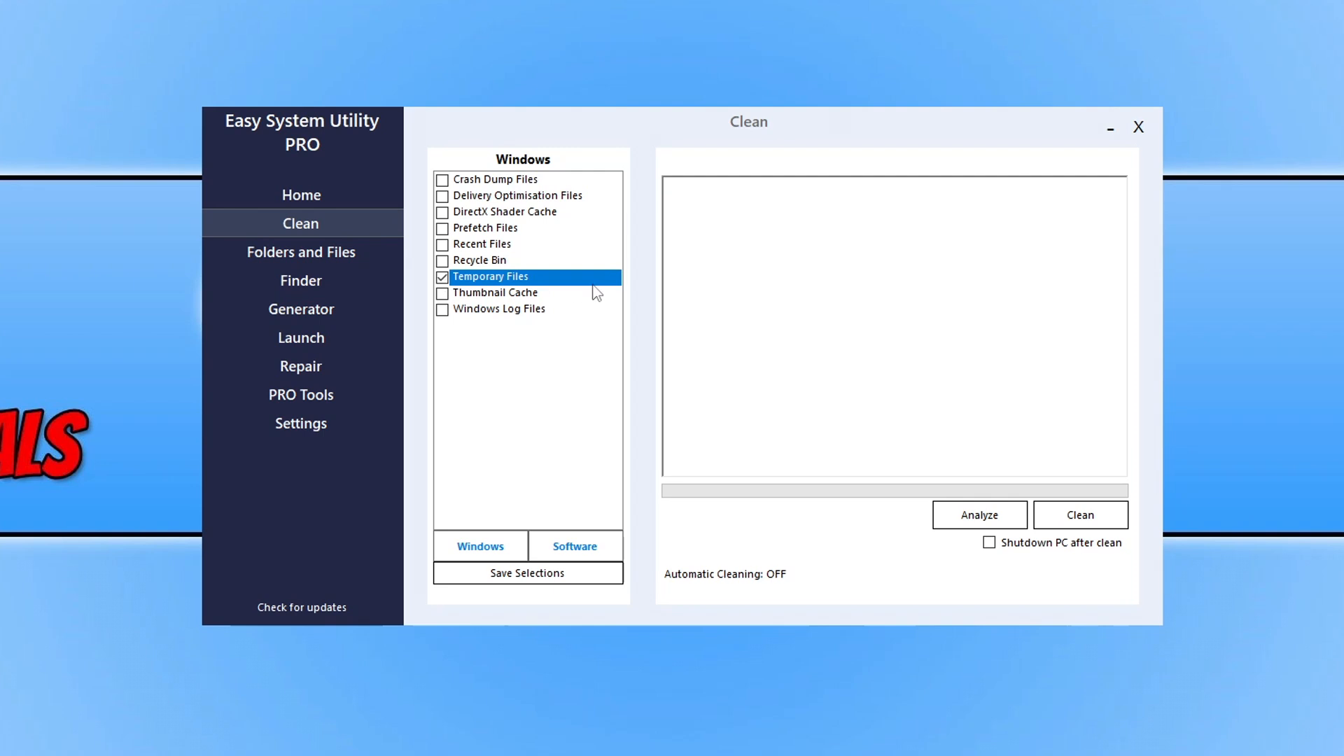
pyautogui.moveTo(448, 233)
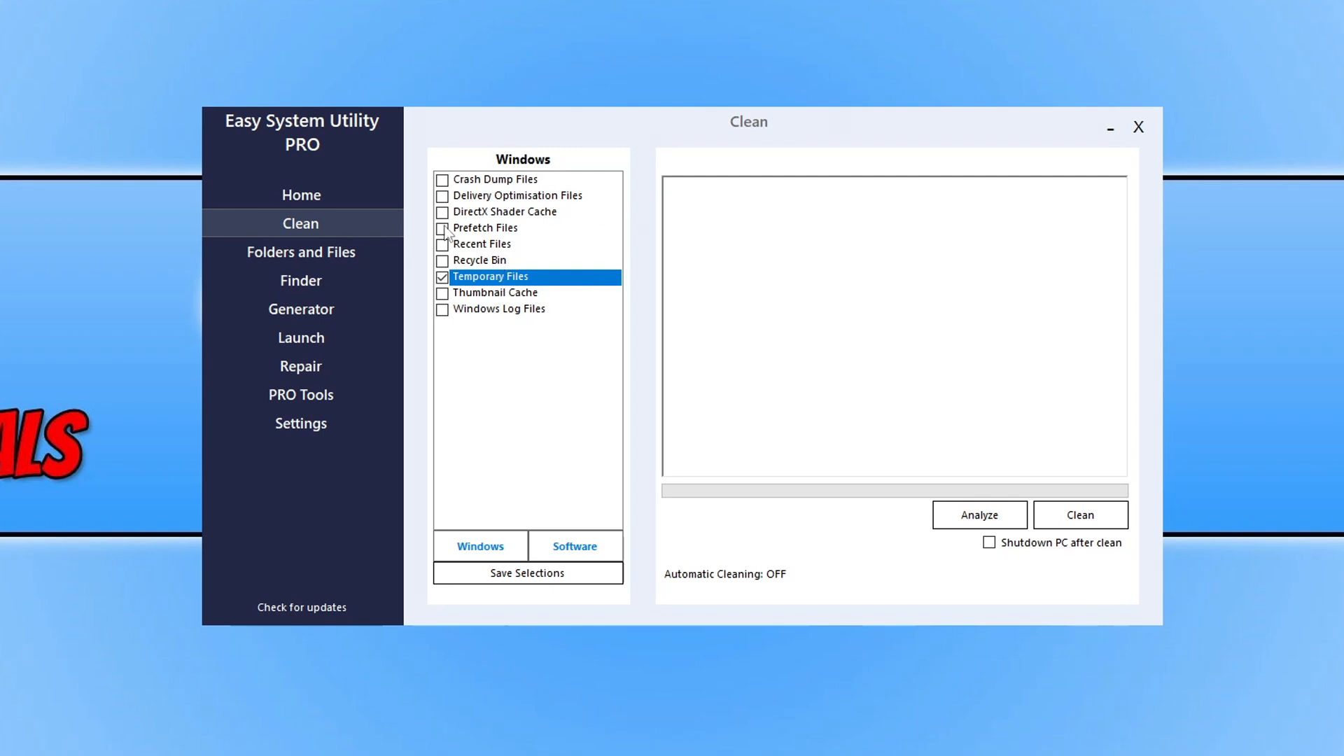
pyautogui.click(441, 211)
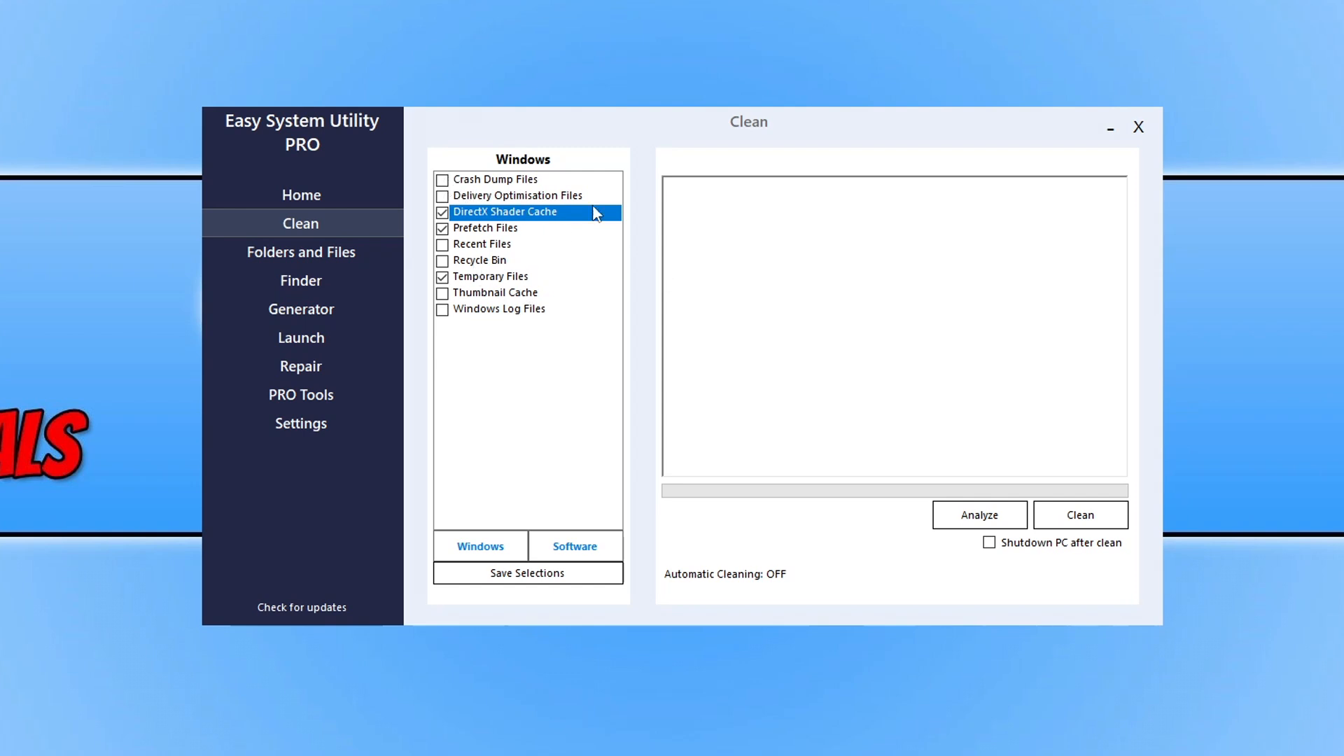
pyautogui.moveTo(623, 435)
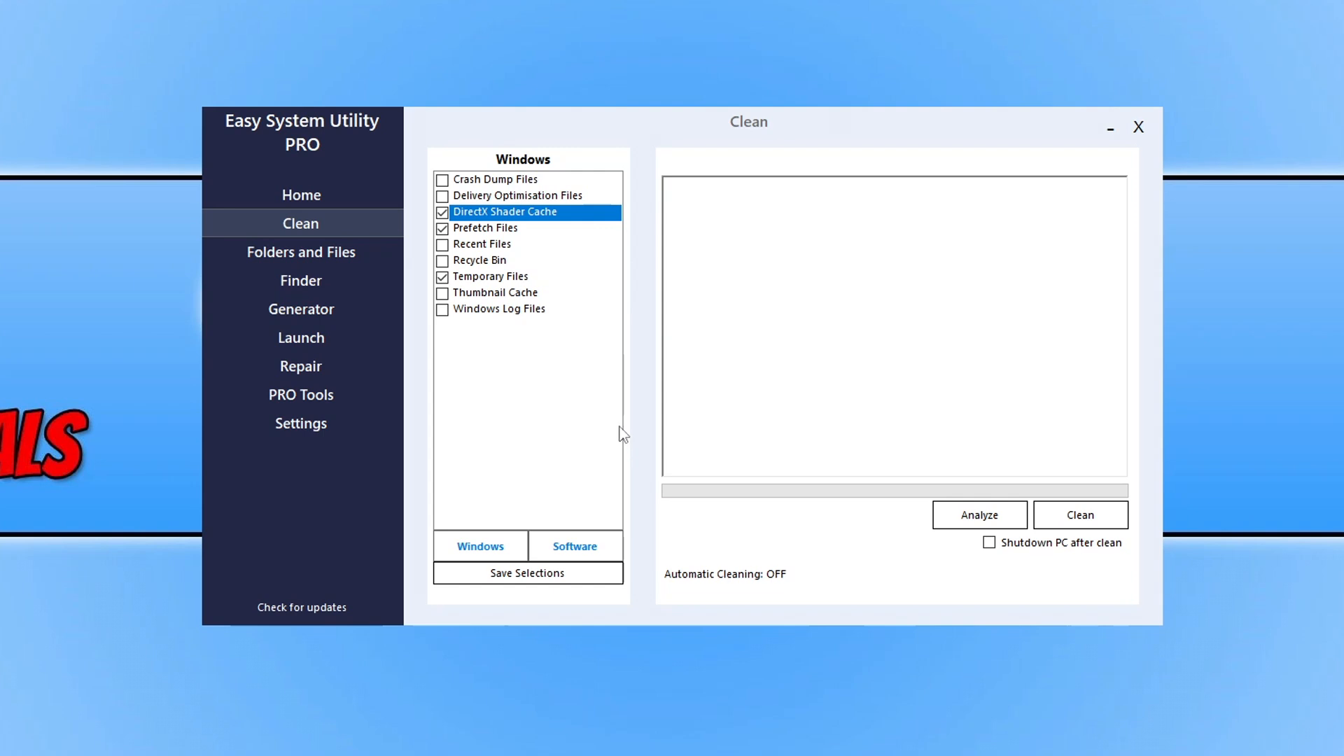
pyautogui.moveTo(1203, 490)
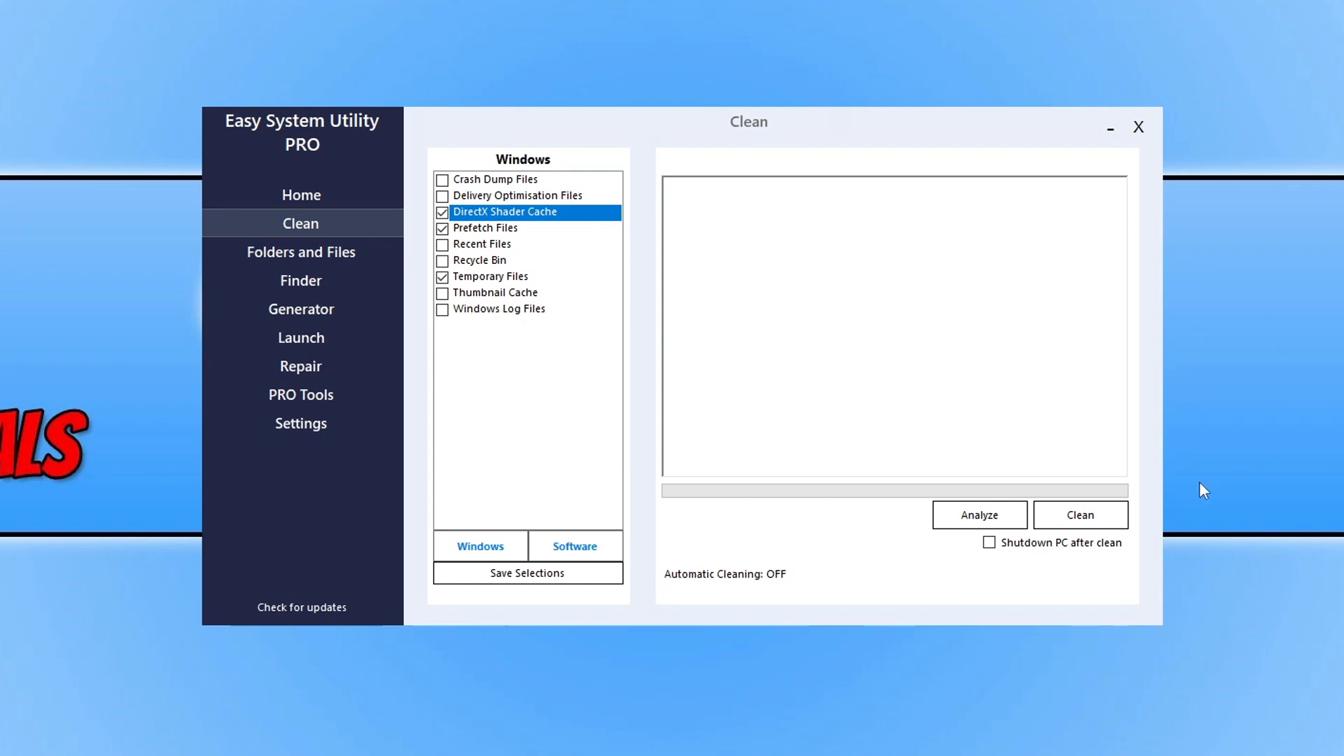
pyautogui.click(1079, 514)
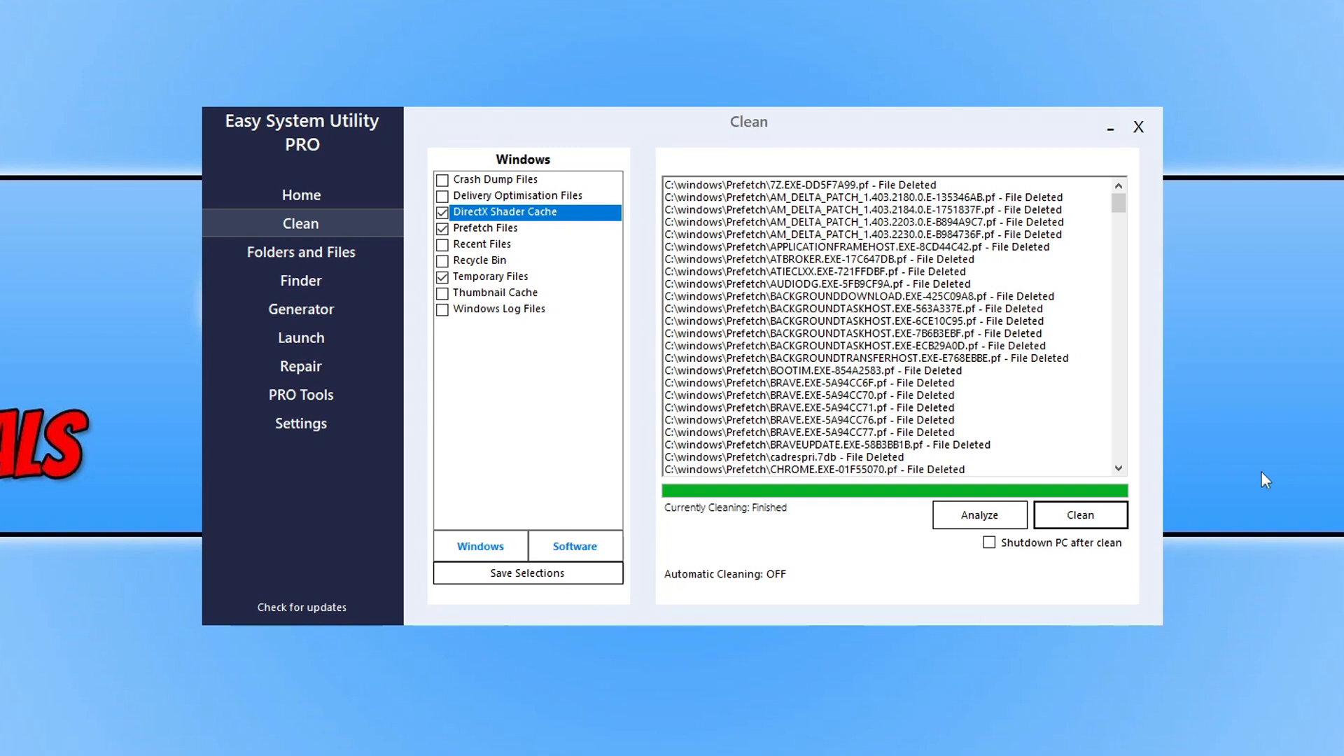
pyautogui.click(300, 366)
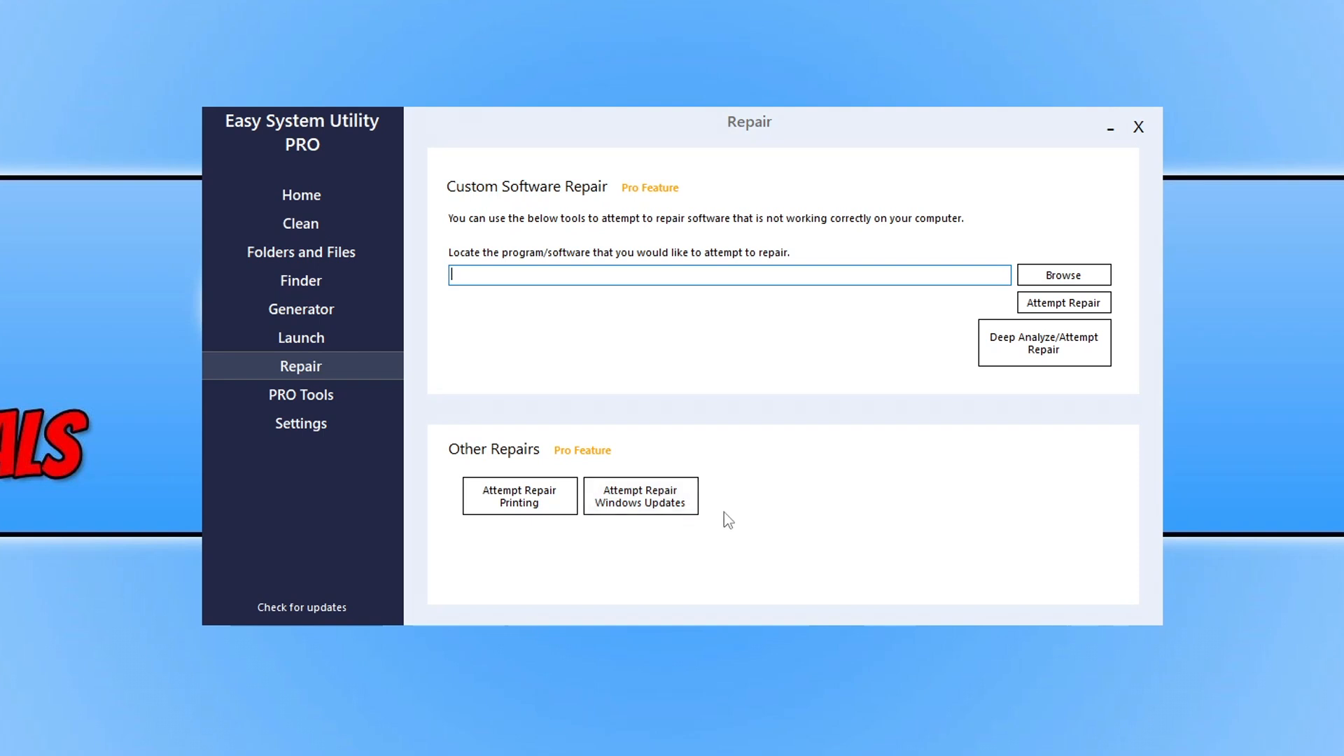
pyautogui.moveTo(640, 495)
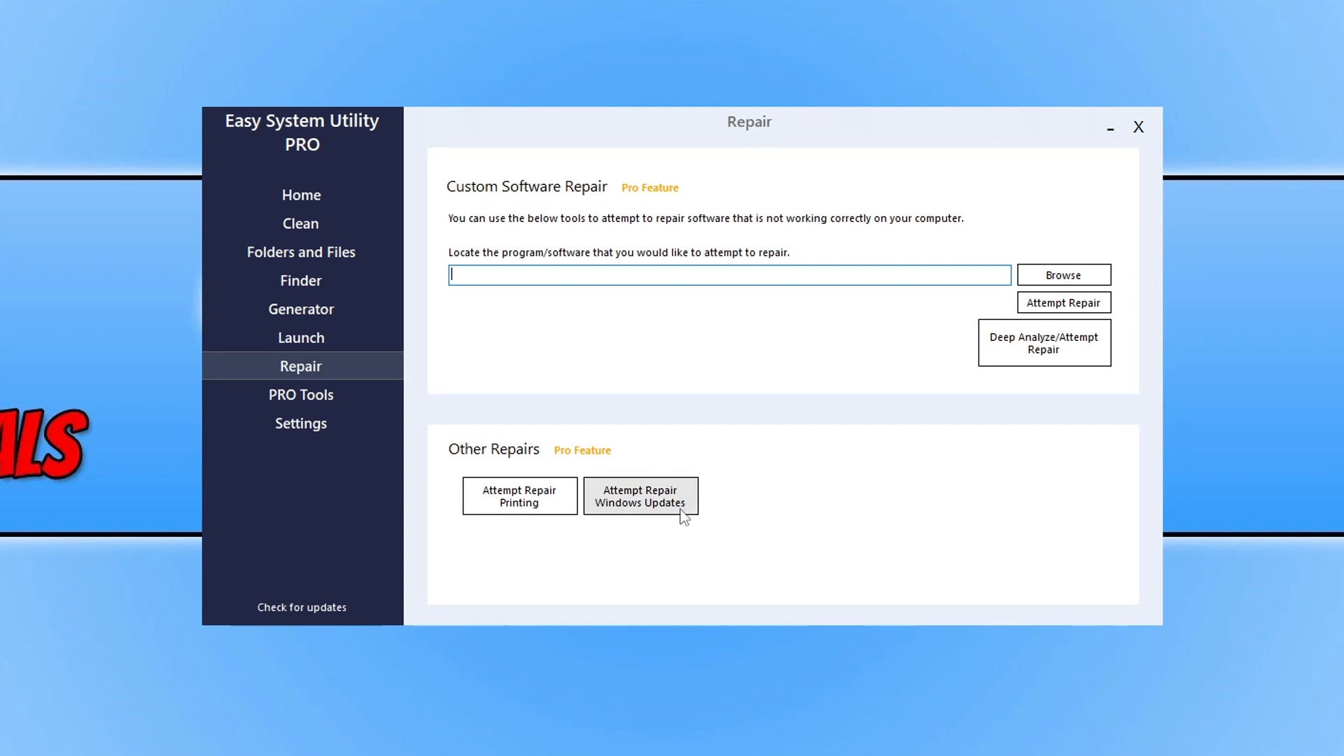
pyautogui.moveTo(651, 521)
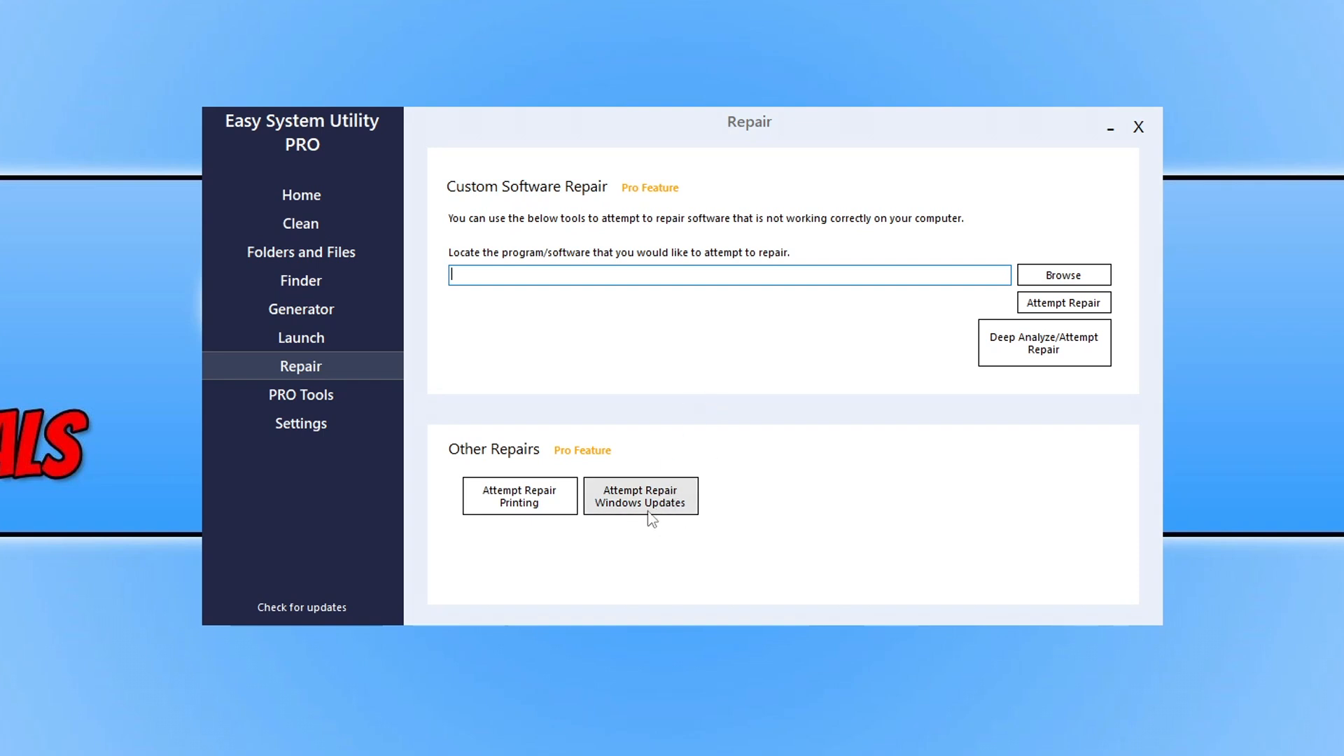
pyautogui.moveTo(1234, 211)
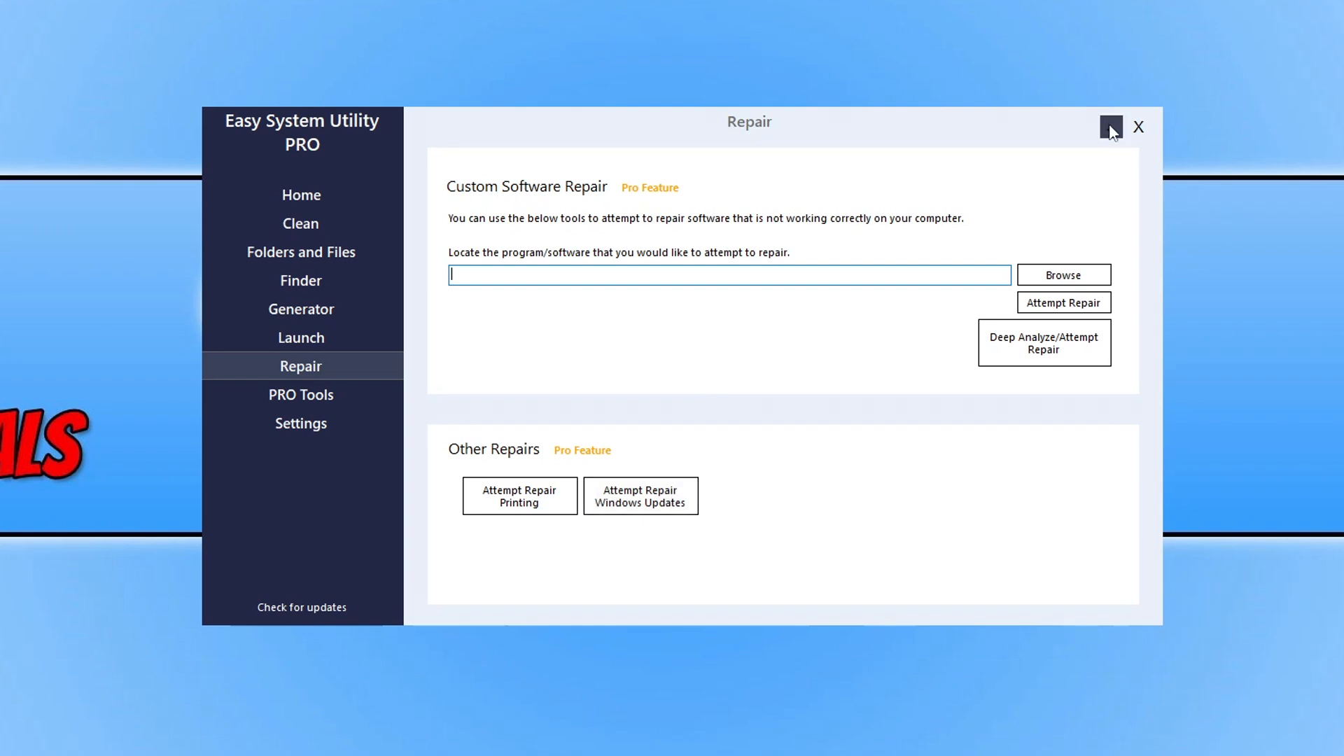
# - Minimise Easy System Utility PRO so the desktop shows
pyautogui.click(1137, 127)
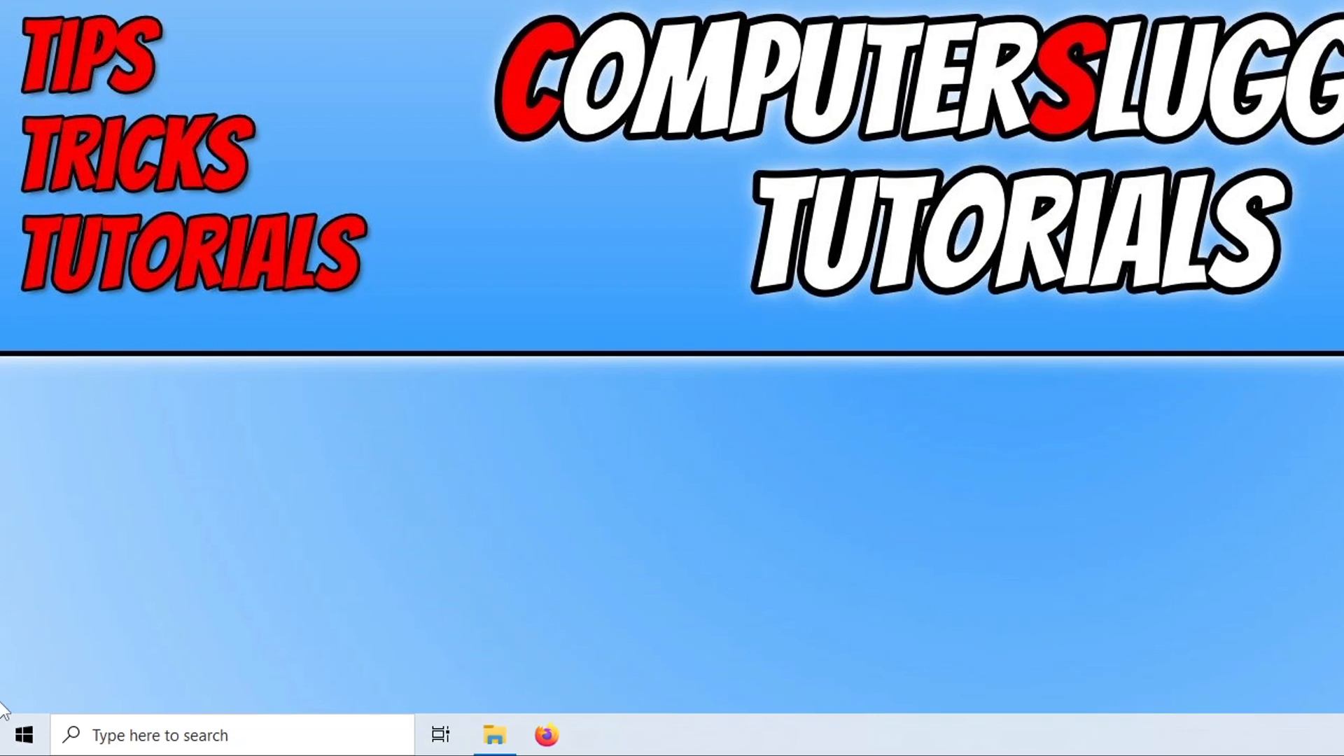
# - Launch Command Prompt with administrator rights from the Start search
pyautogui.write('cmd')
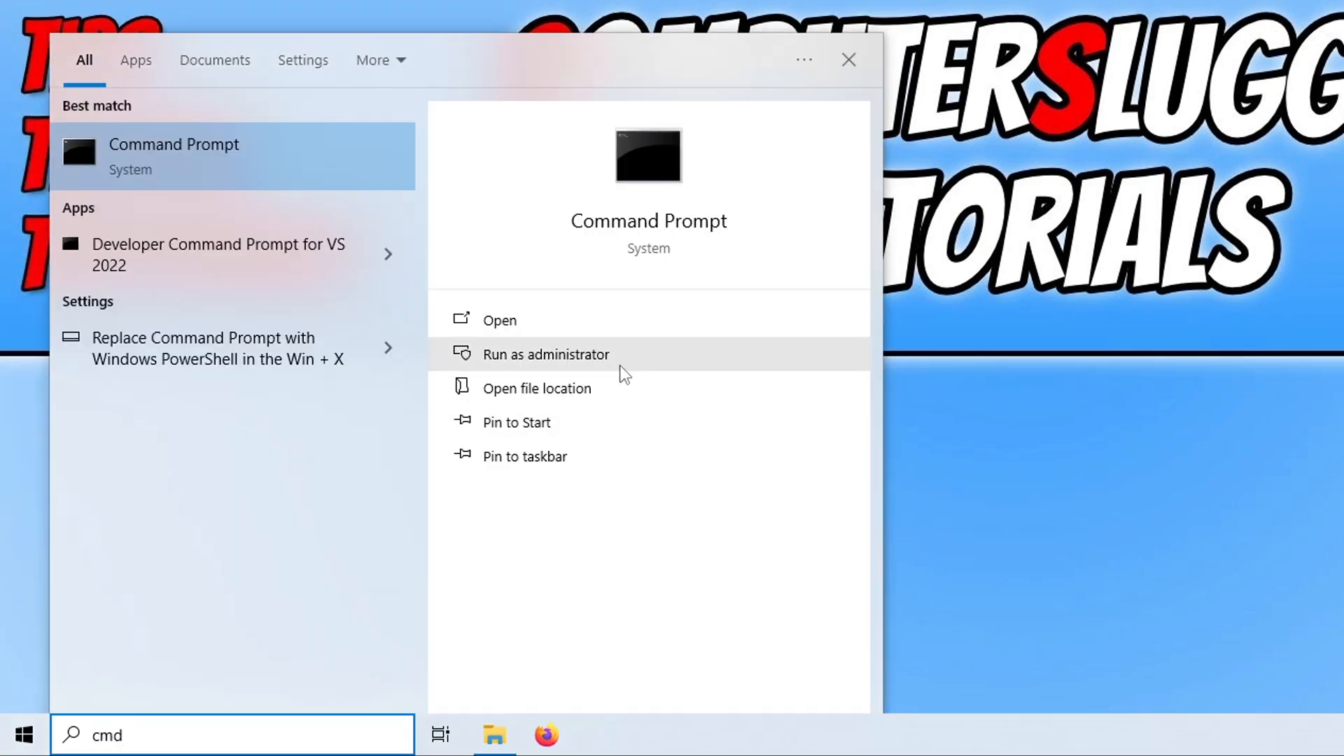
pyautogui.click(545, 354)
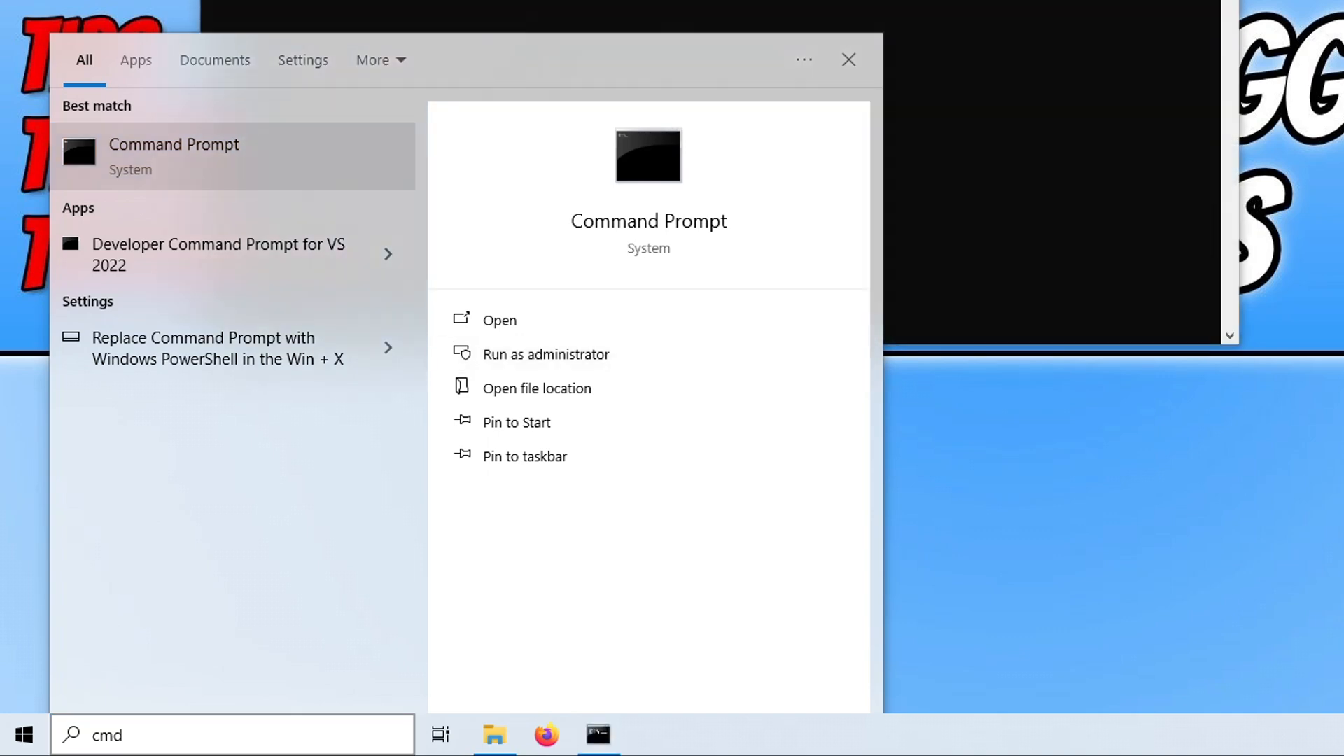
pyautogui.click(544, 354)
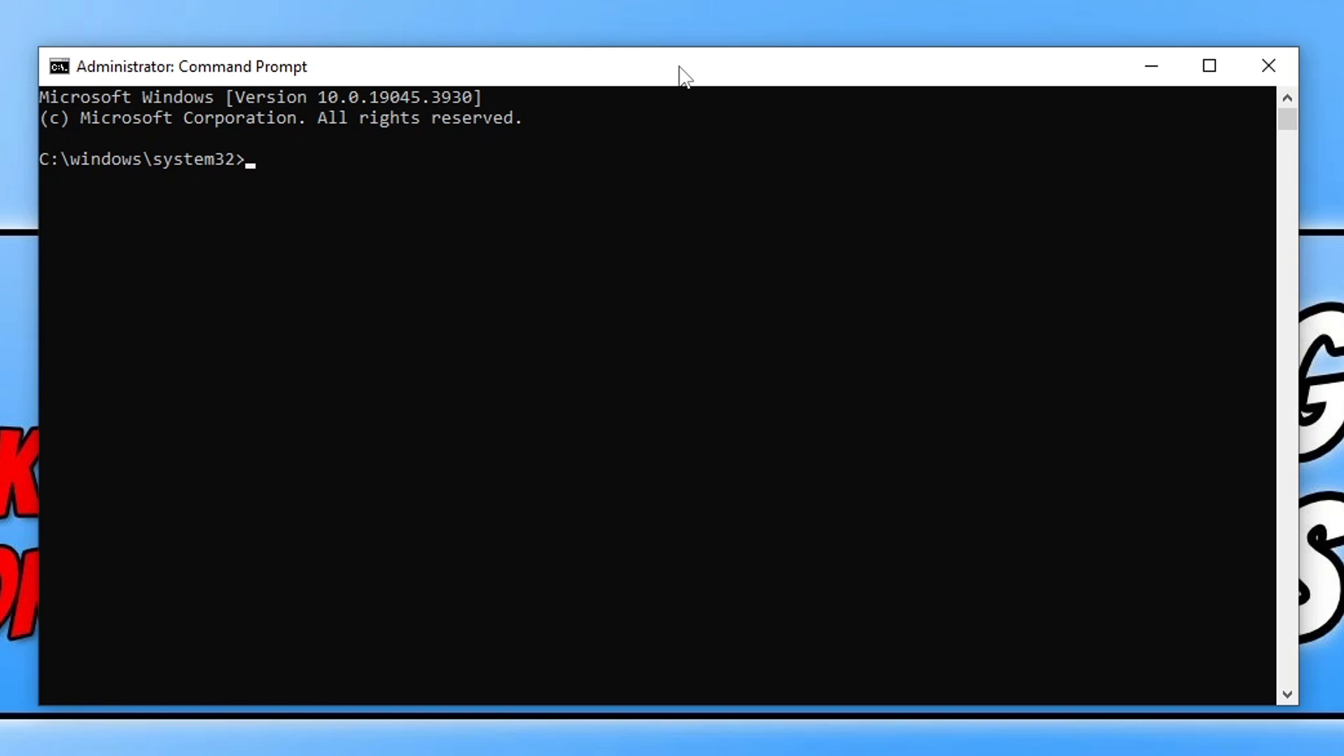
# - Run 'net stop wuauserv' to stop the Windows Update service
pyautogui.write('net st')
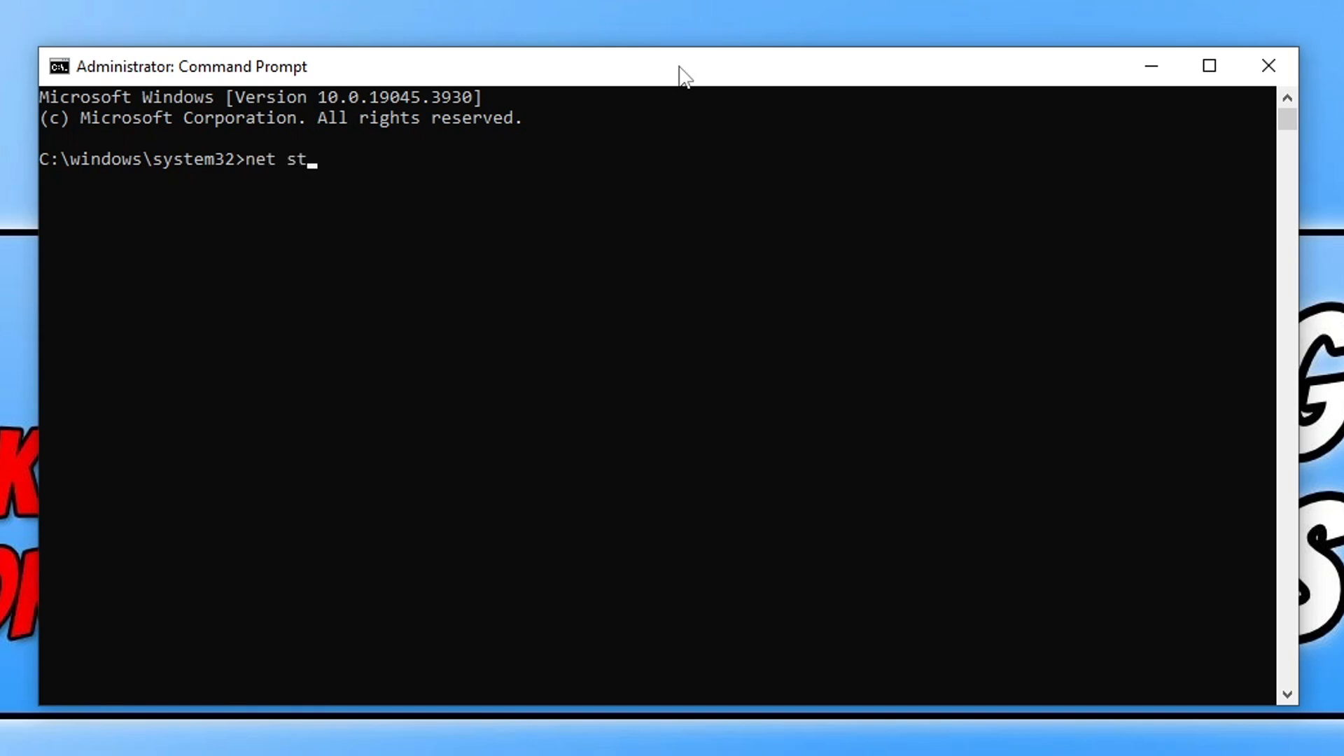
pyautogui.write('op')
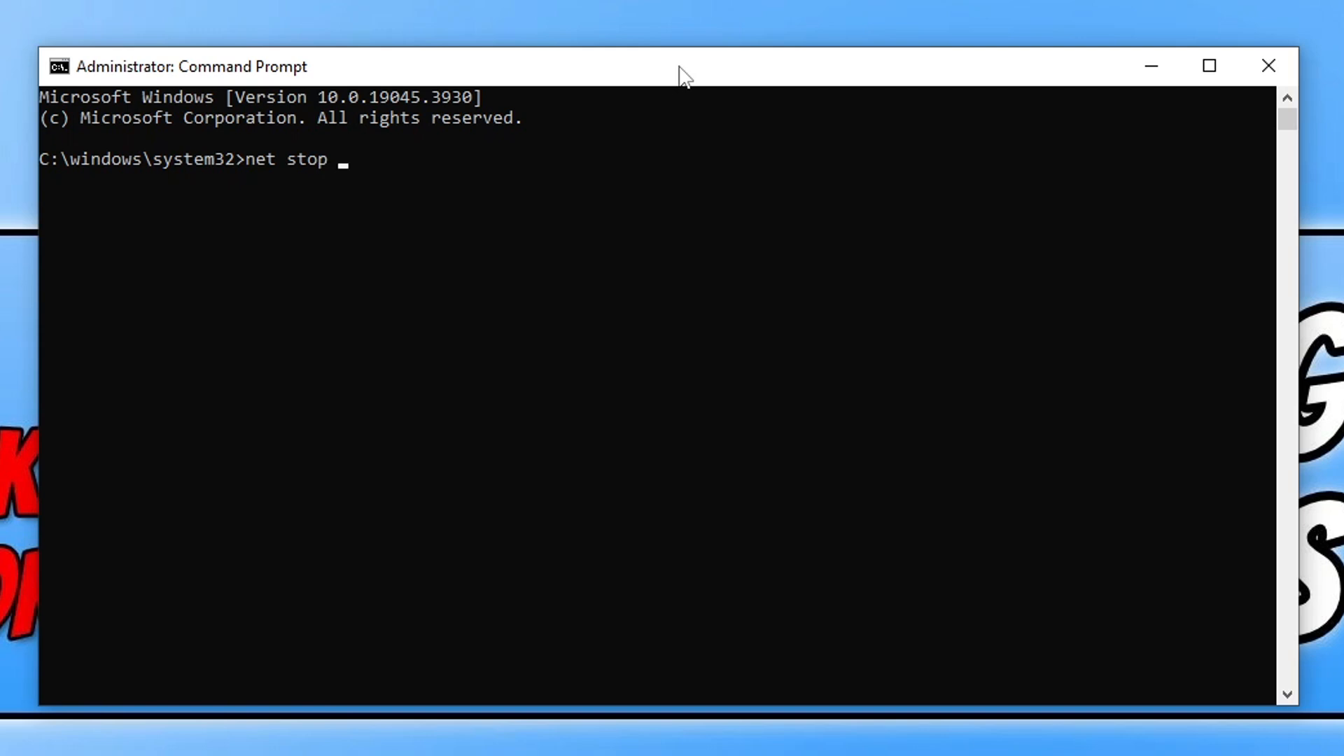
pyautogui.write('wu')
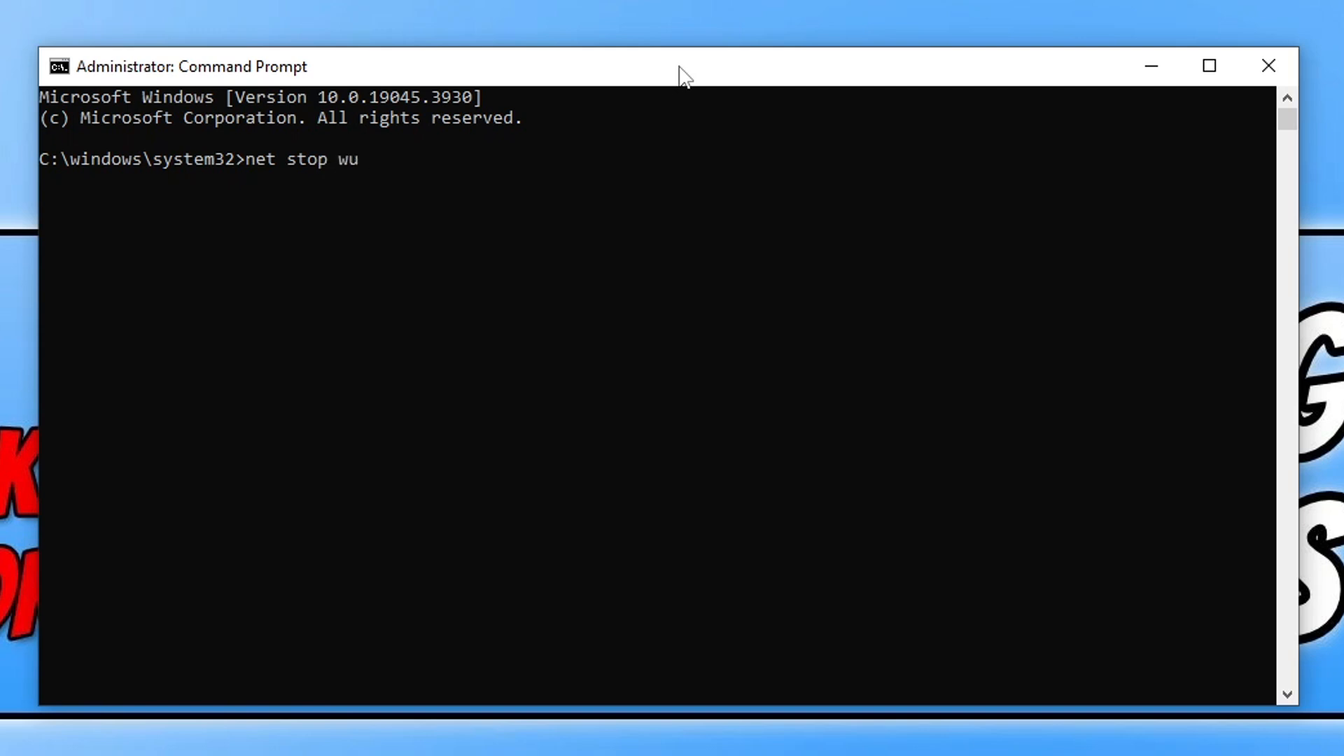
pyautogui.write('au')
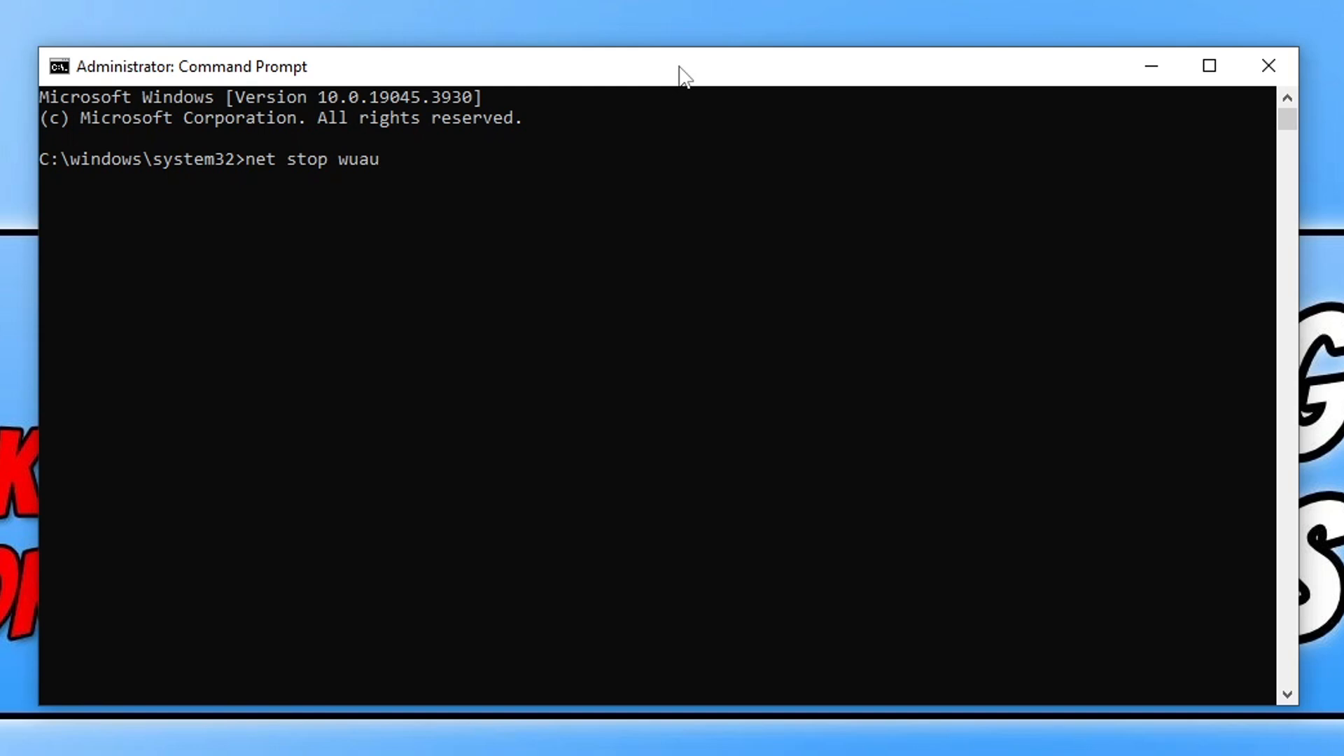
pyautogui.write('serv')
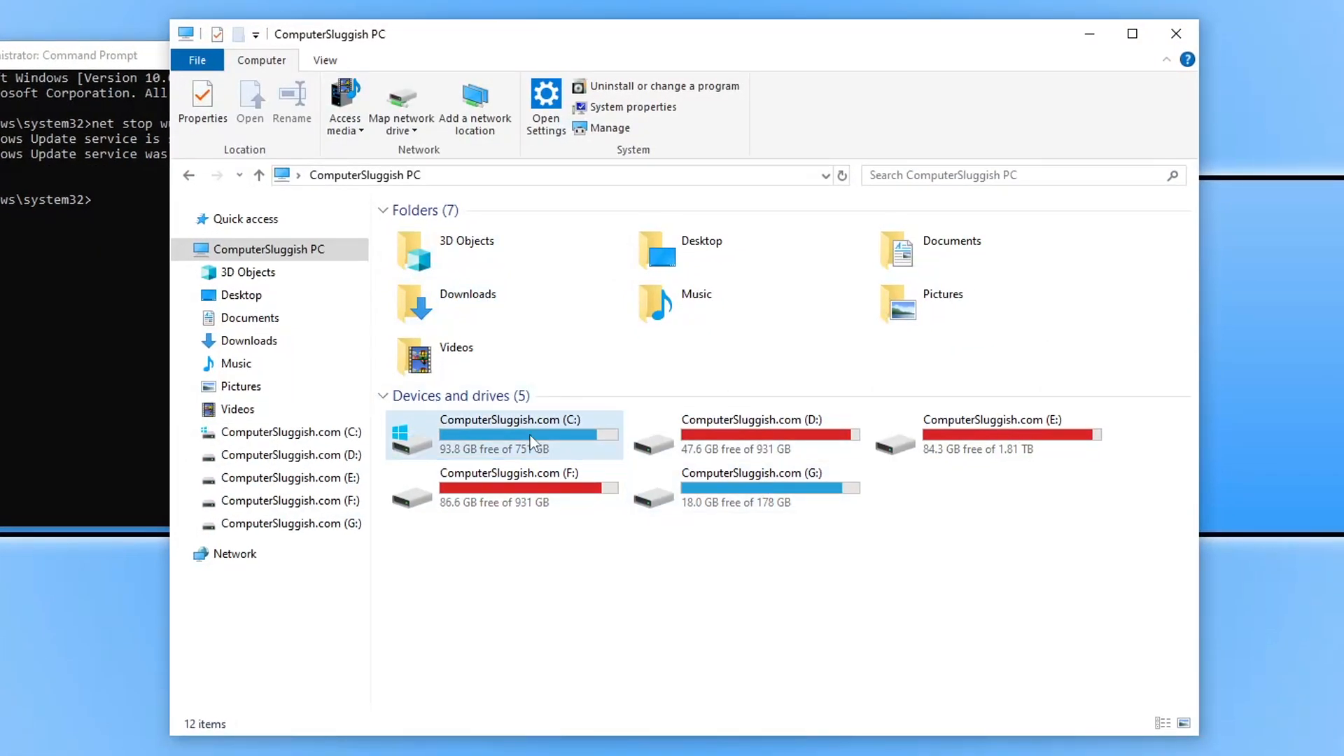
# - Navigate to C: > Windows > SoftwareDistribution
pyautogui.doubleClick(510, 434)
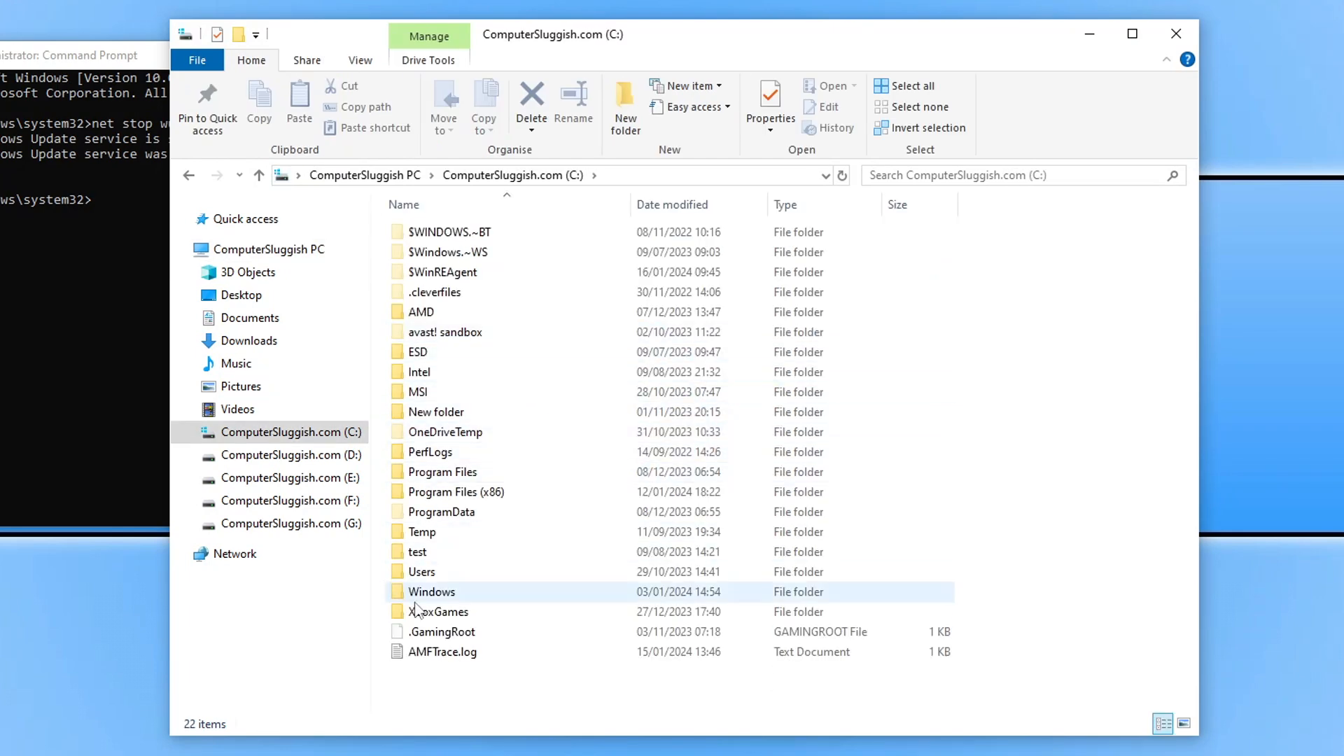
pyautogui.doubleClick(431, 591)
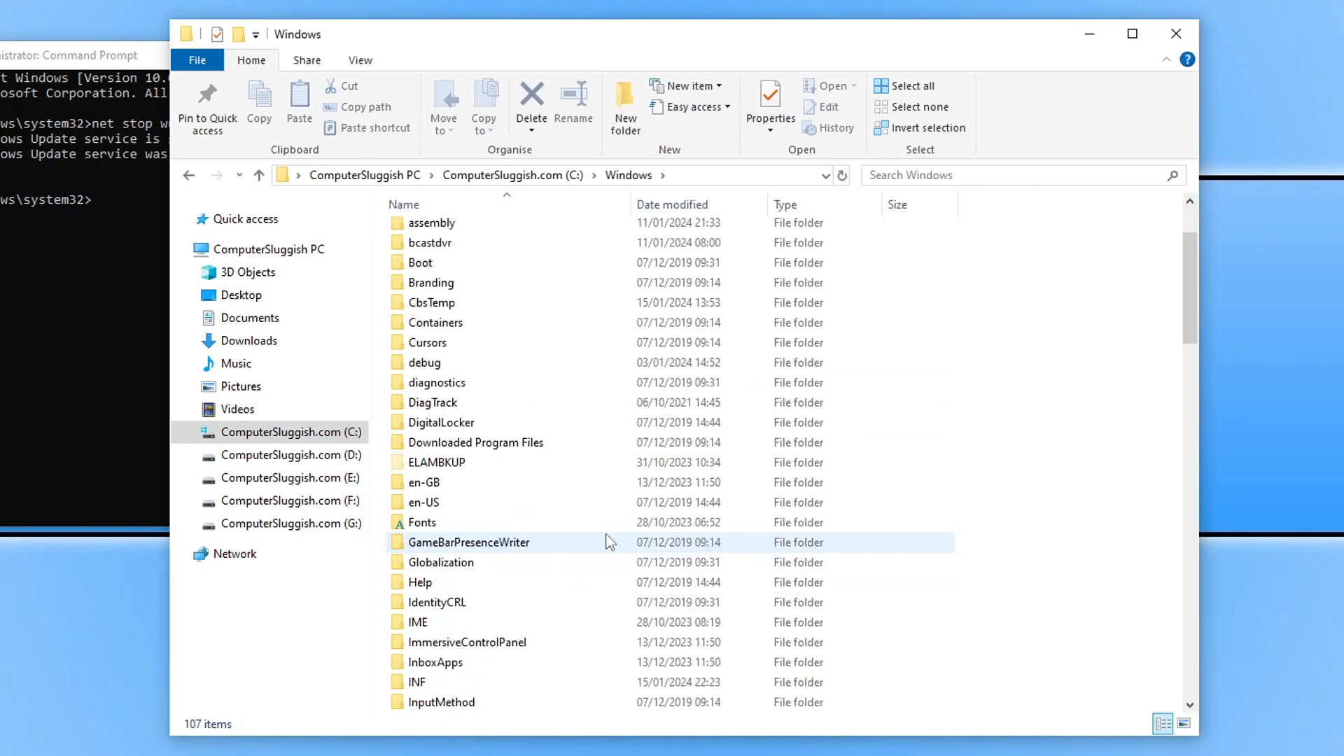
pyautogui.scroll(-3)
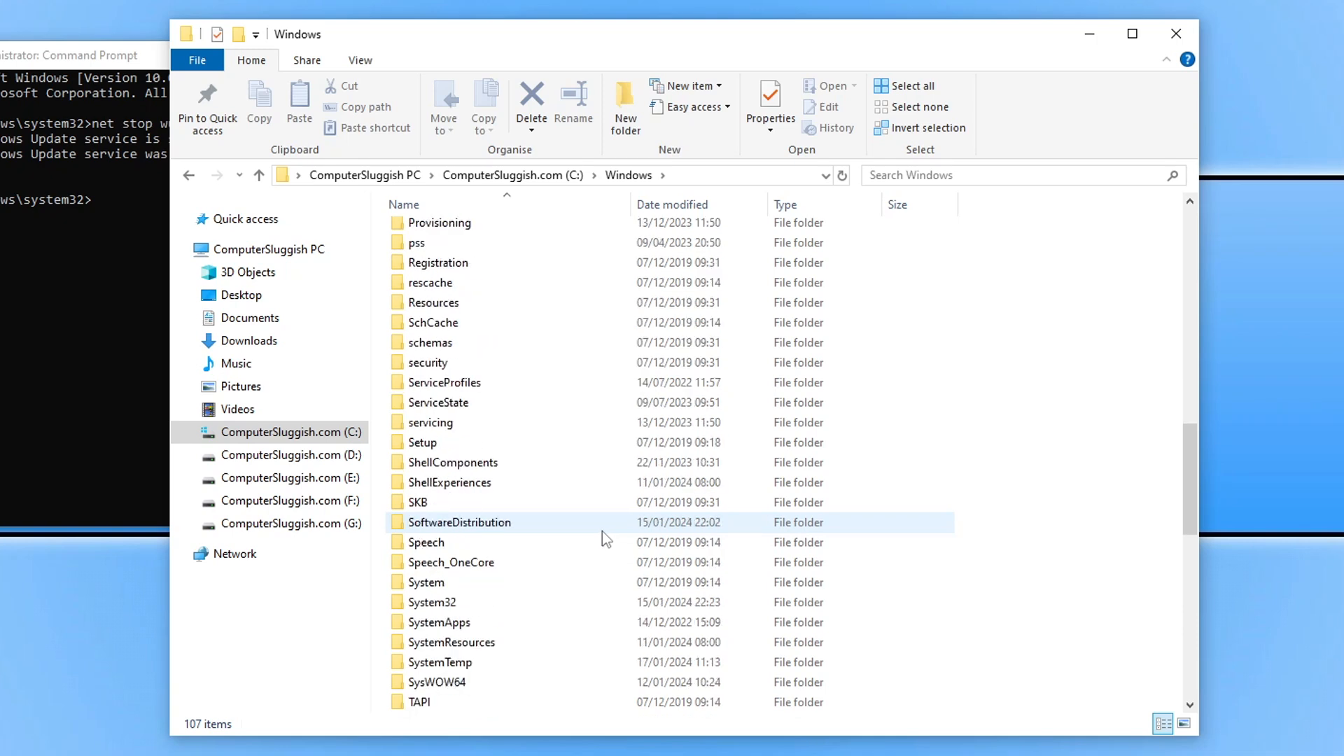
pyautogui.scroll(-3)
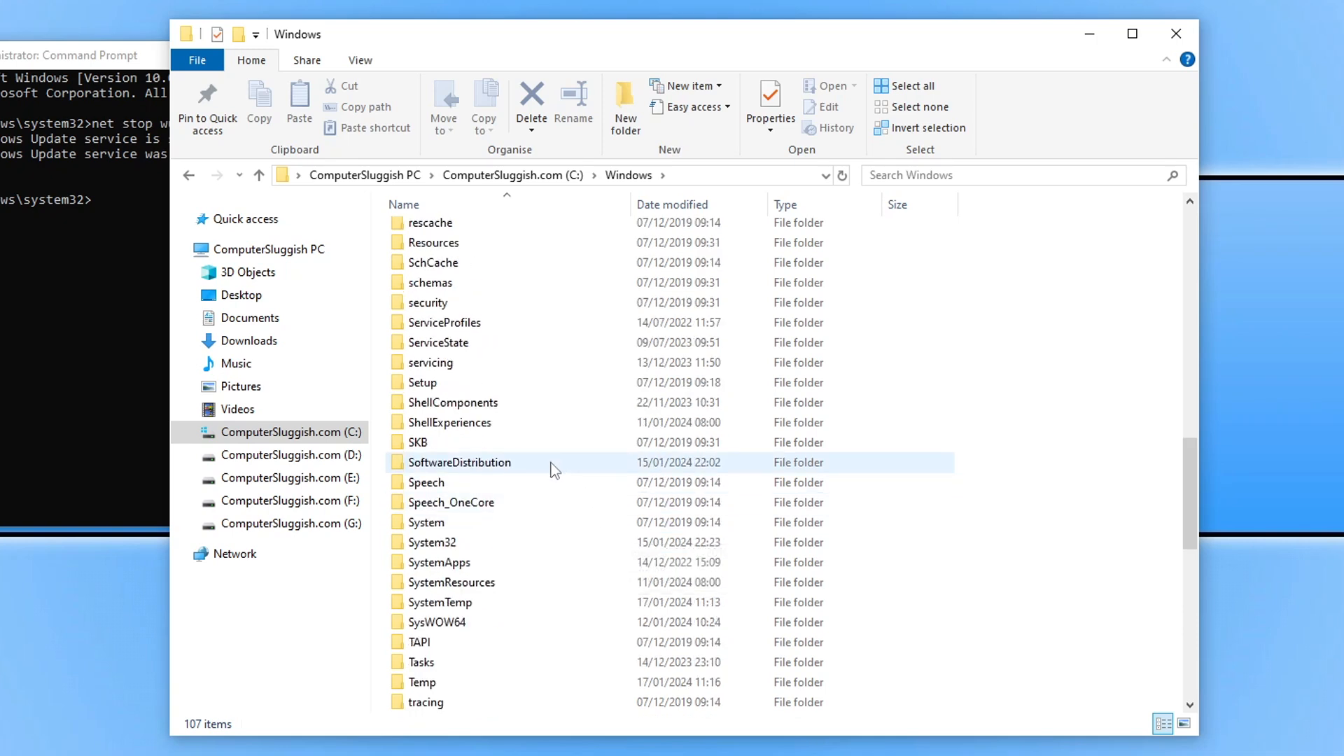
pyautogui.doubleClick(459, 462)
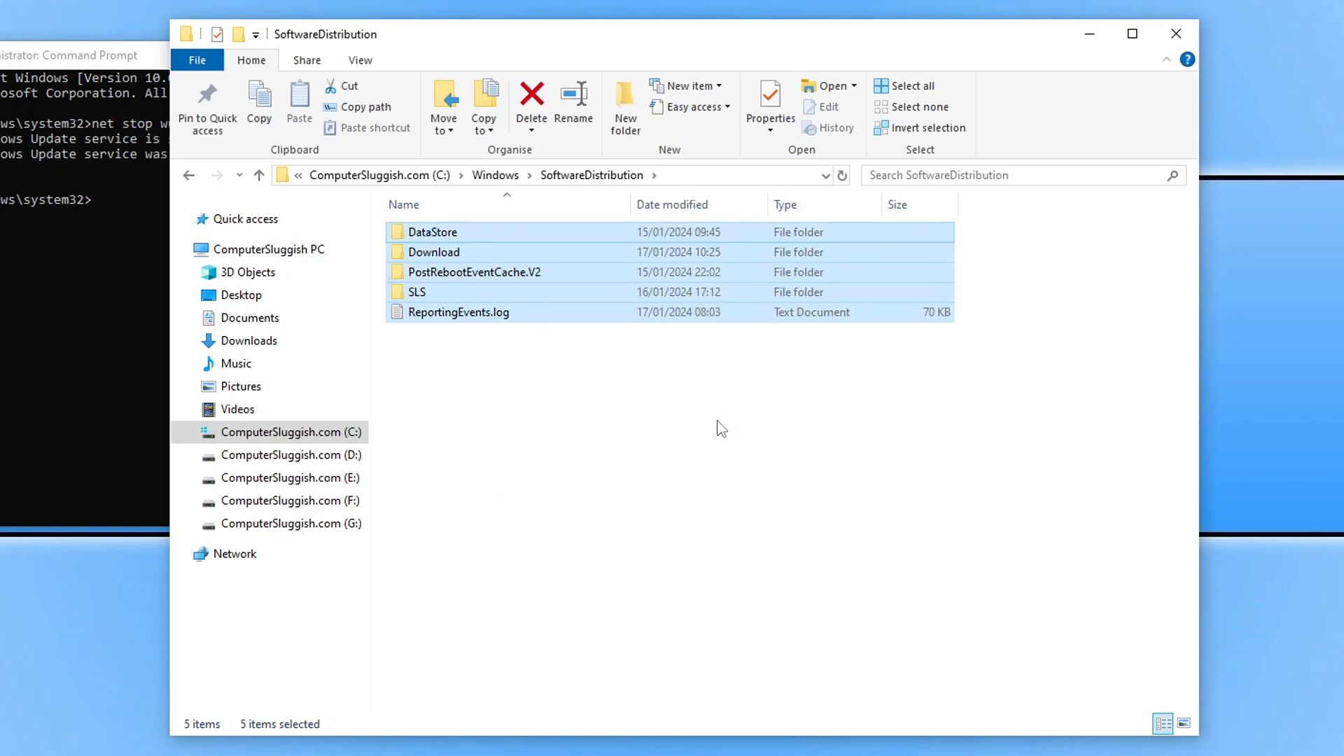
# - Delete all items in SoftwareDistribution, granting administrator permission when prompted
pyautogui.click(531, 103)
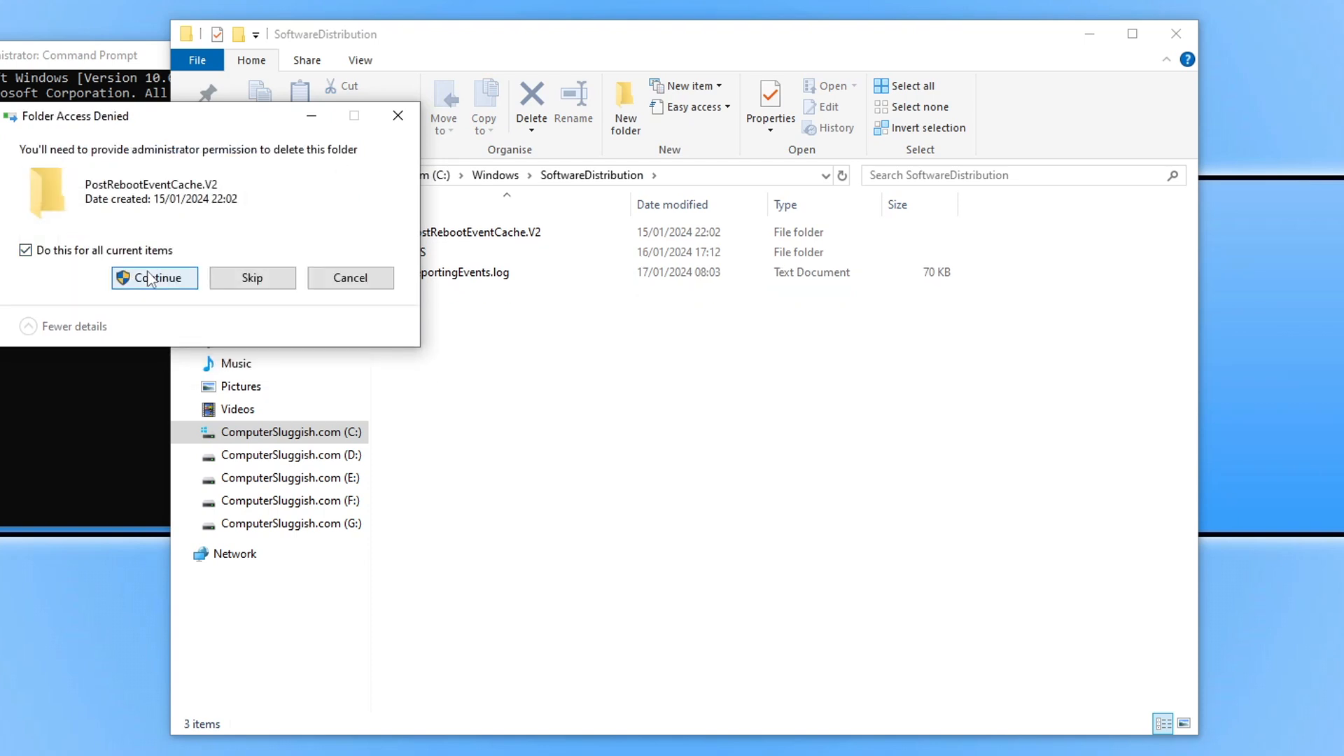
pyautogui.click(154, 277)
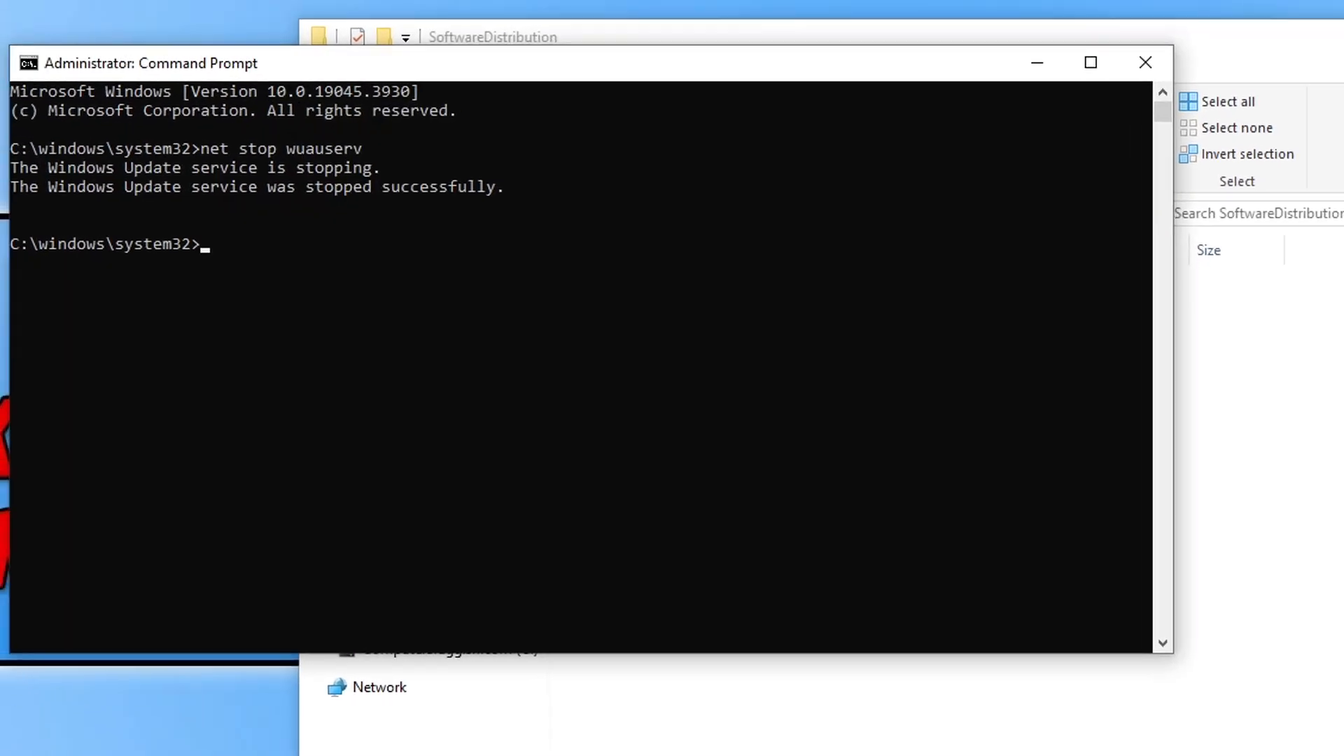
# - Restart the Windows Update service with 'net start wuauserv', then run 'sfc /scannow'
pyautogui.write('net stop wuauserv')
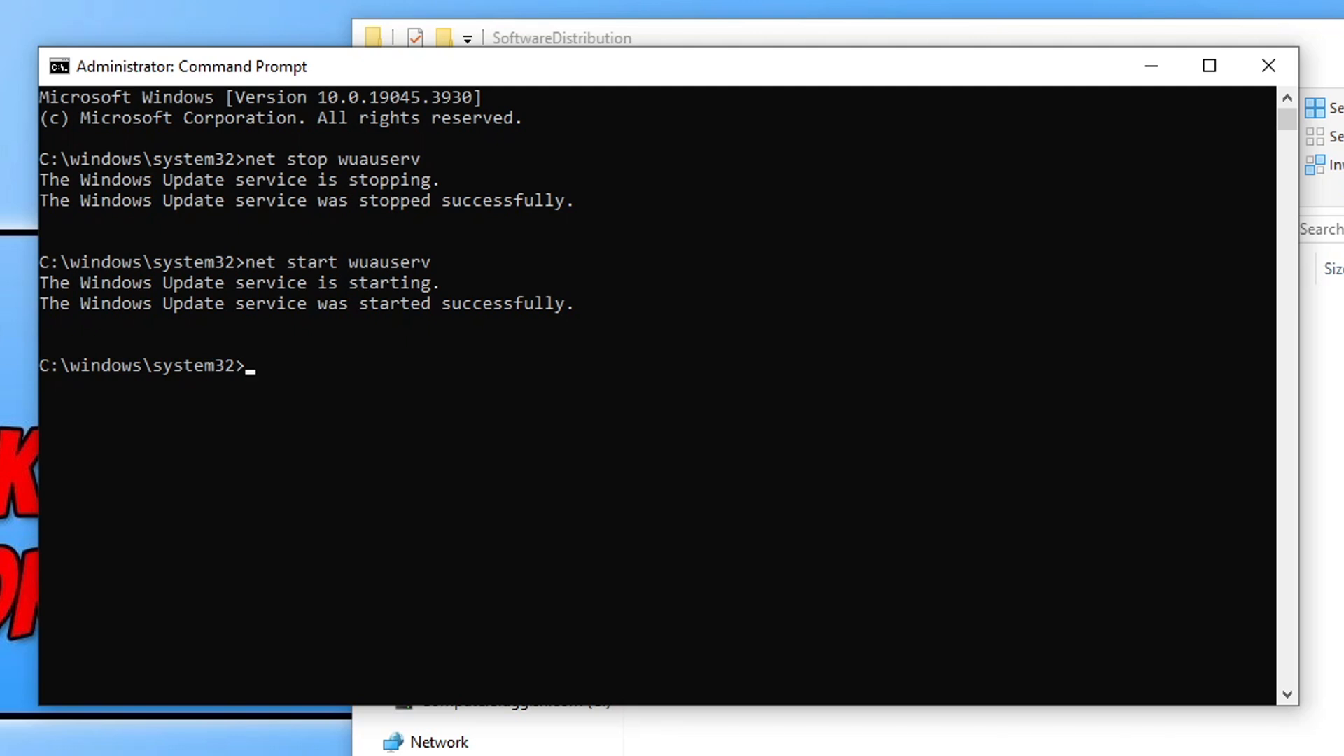
pyautogui.write('sf')
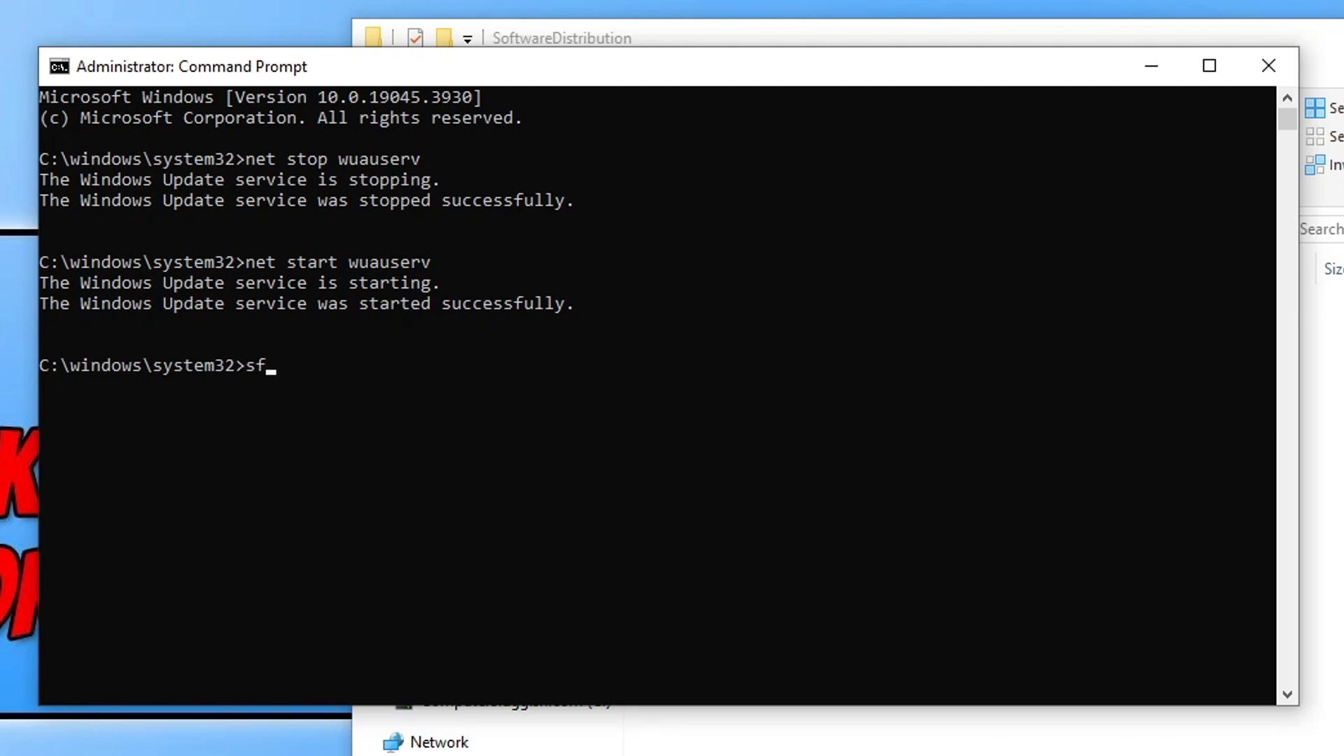
pyautogui.write('c /sc')
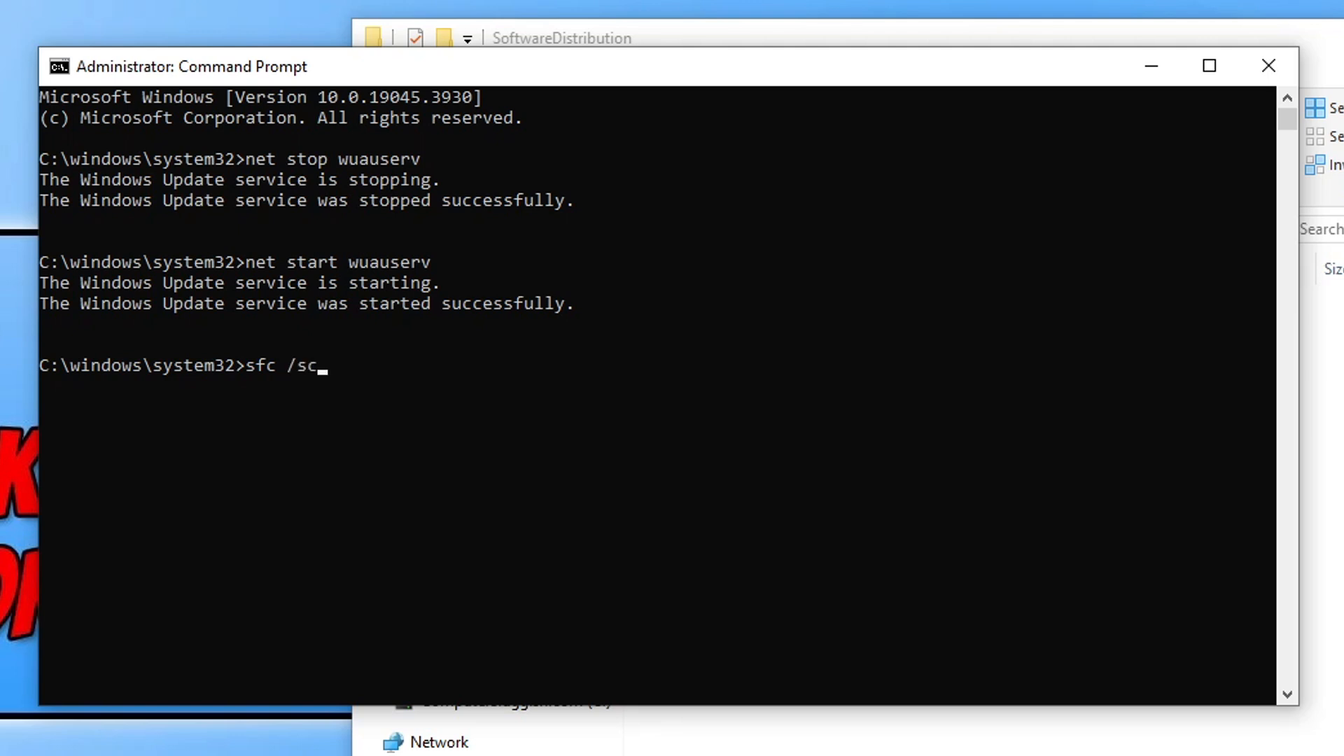
pyautogui.write('annow')
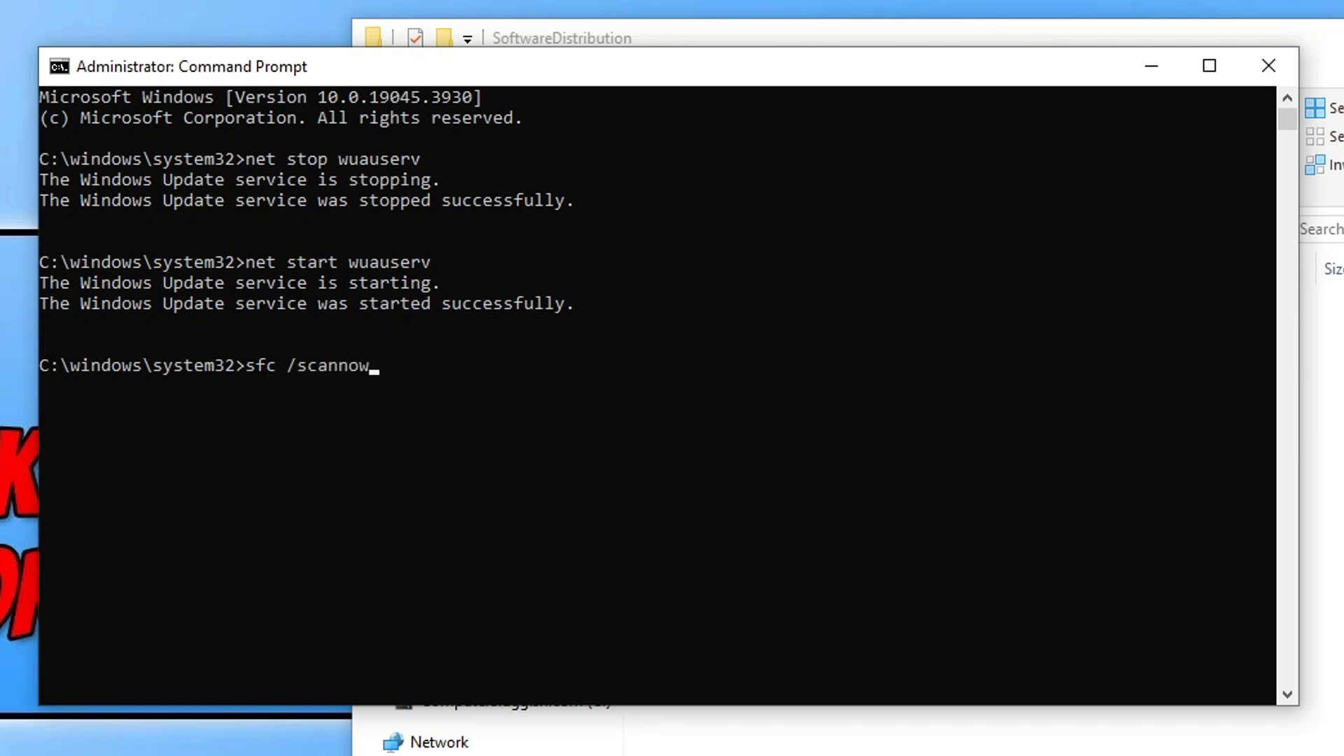
pyautogui.press('enter')
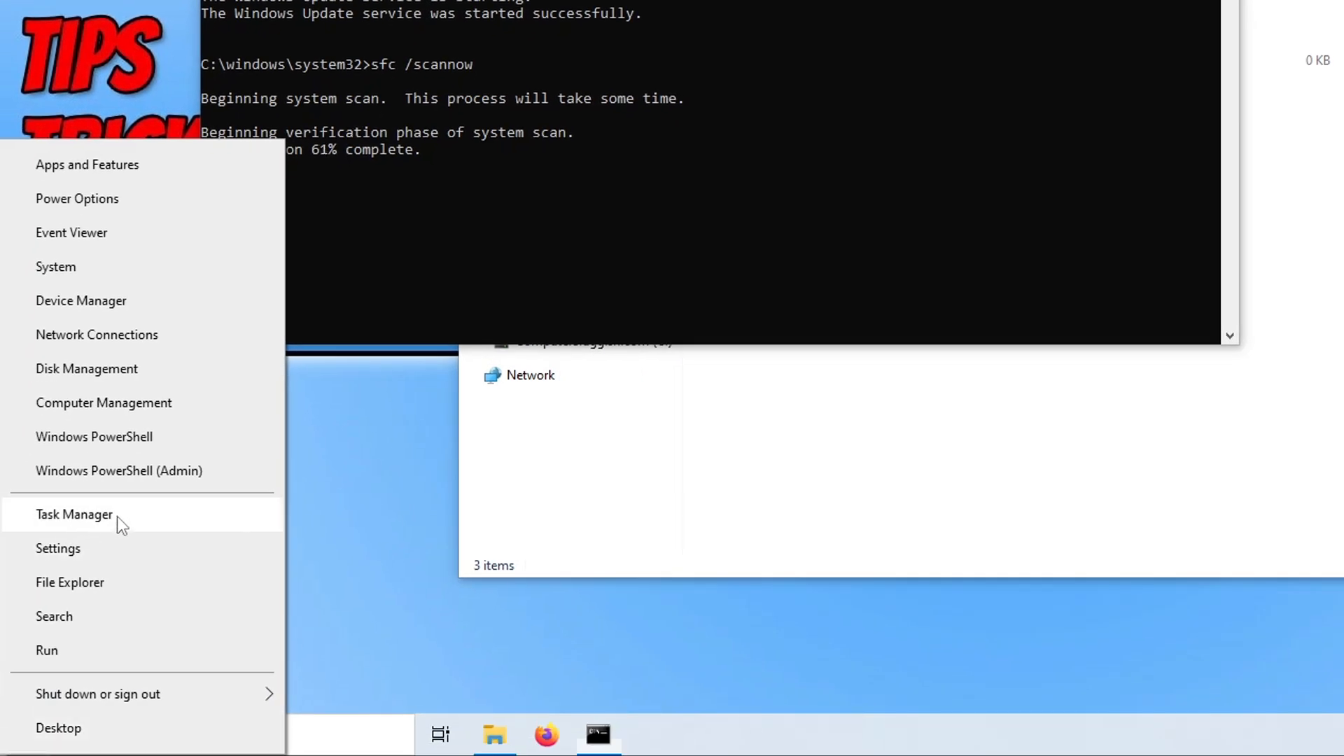
# - Launch Task Manager from the Start right-click menu and show the Users tab
pyautogui.click(74, 515)
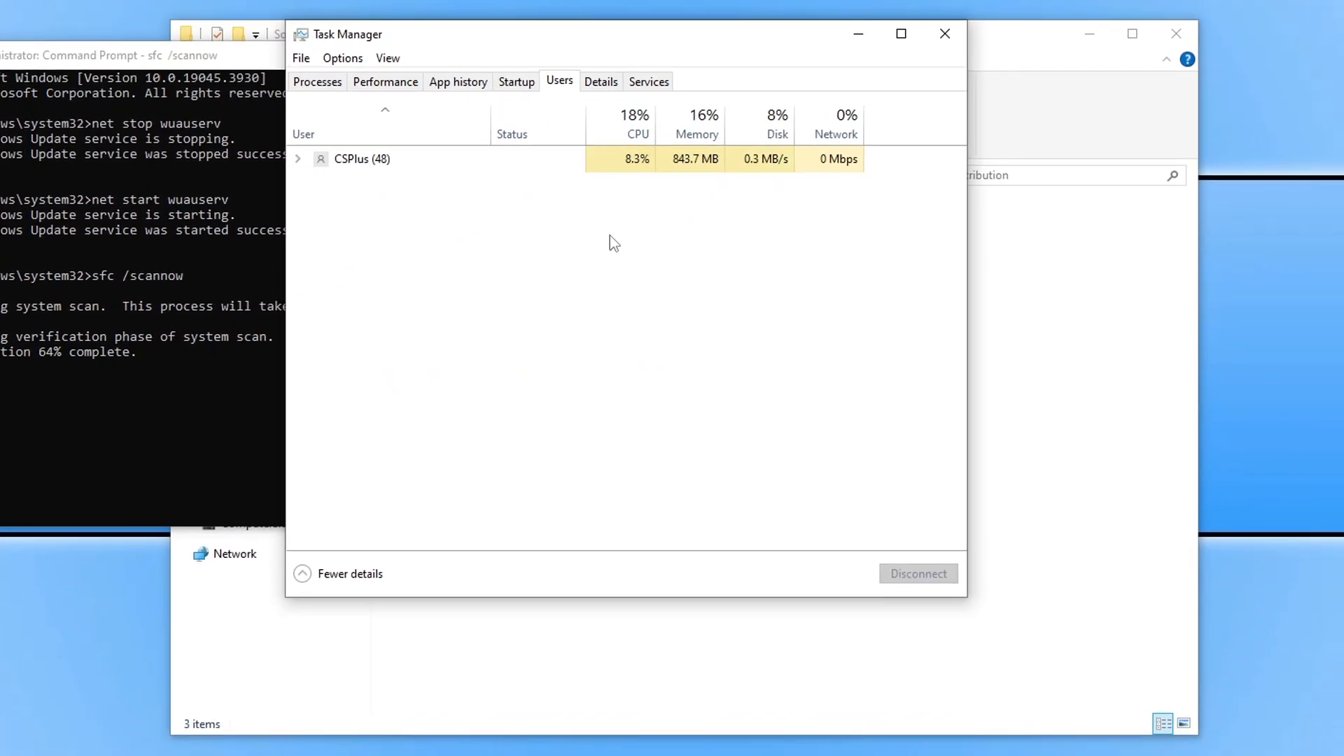
pyautogui.moveTo(514, 272)
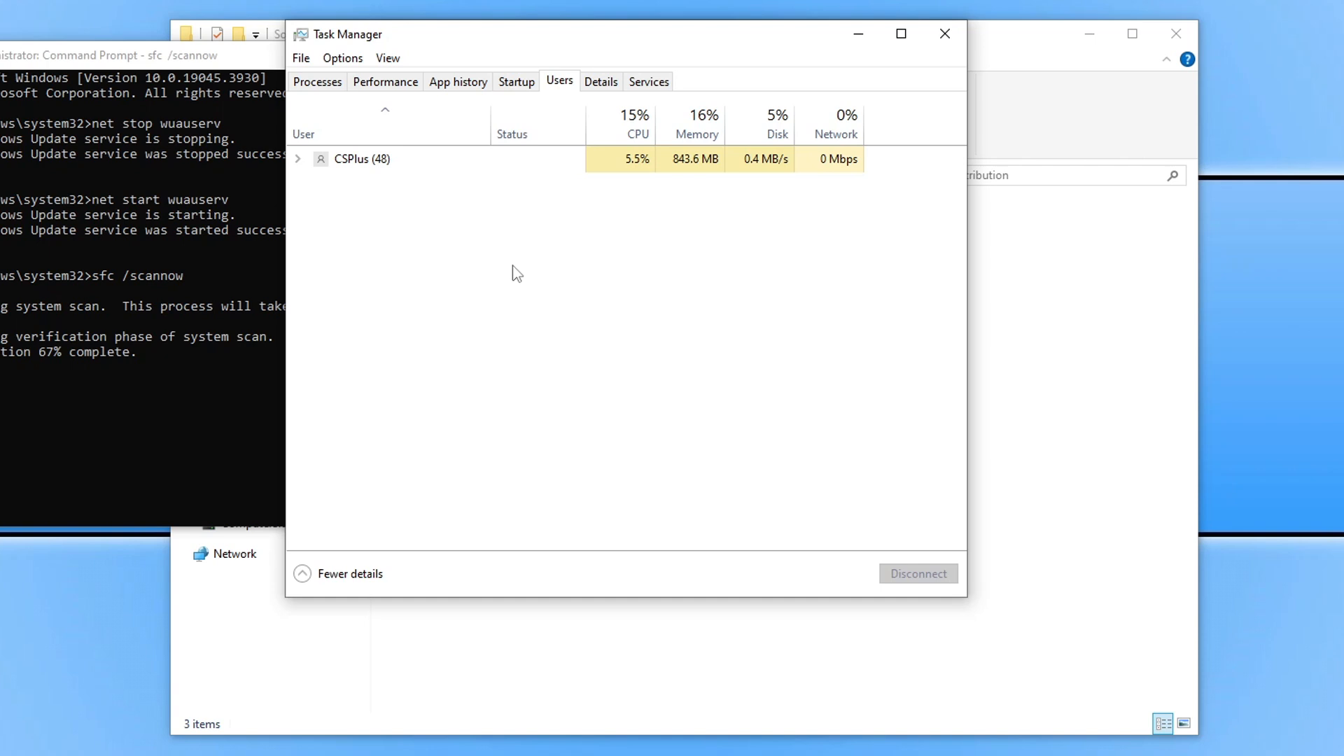